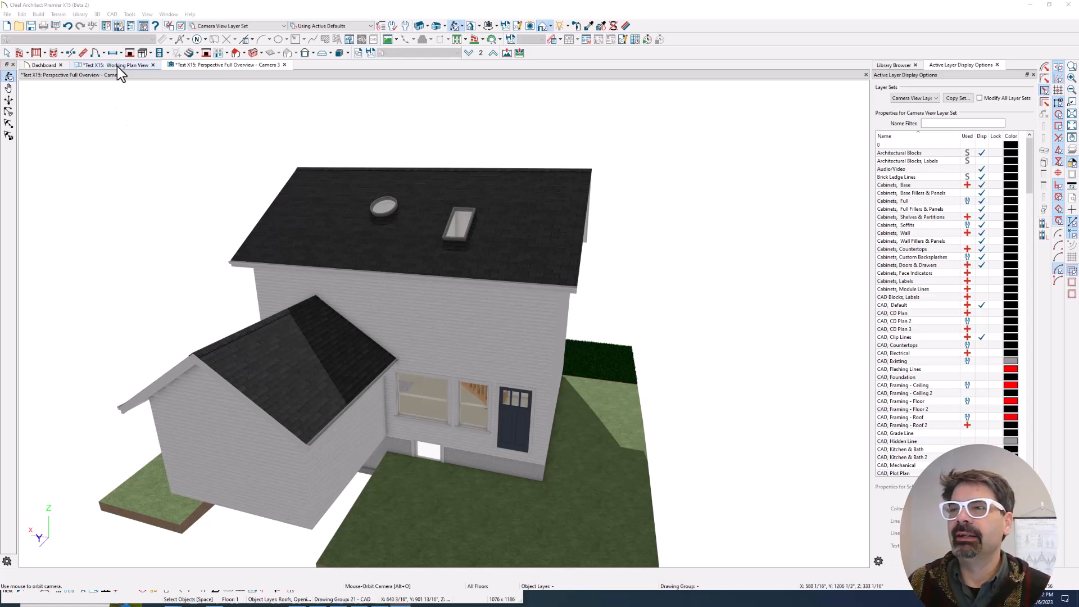
mouse_move(196, 216)
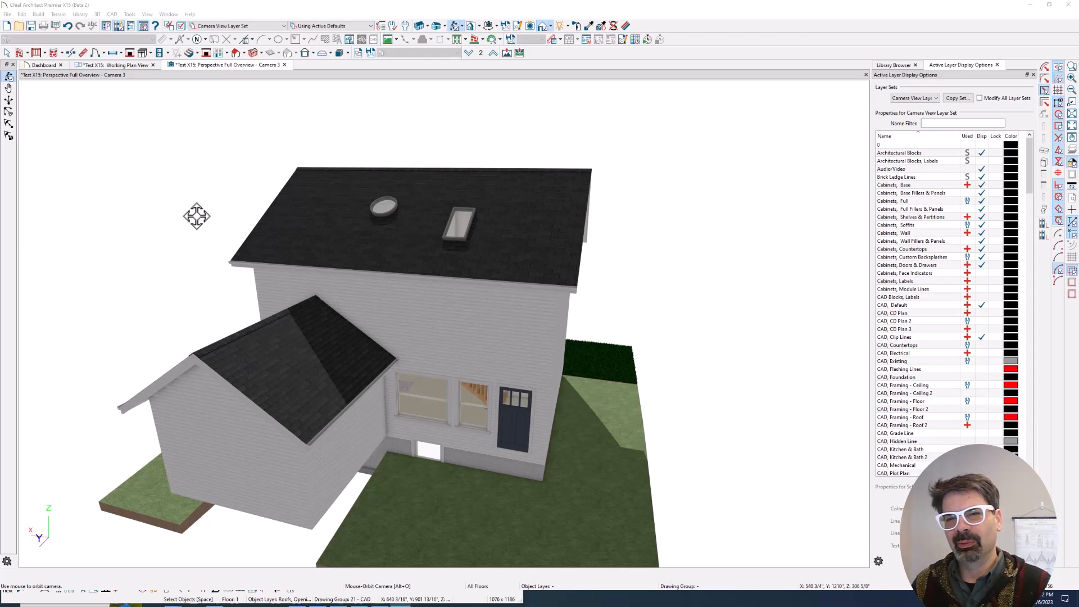
mouse_move(134, 78)
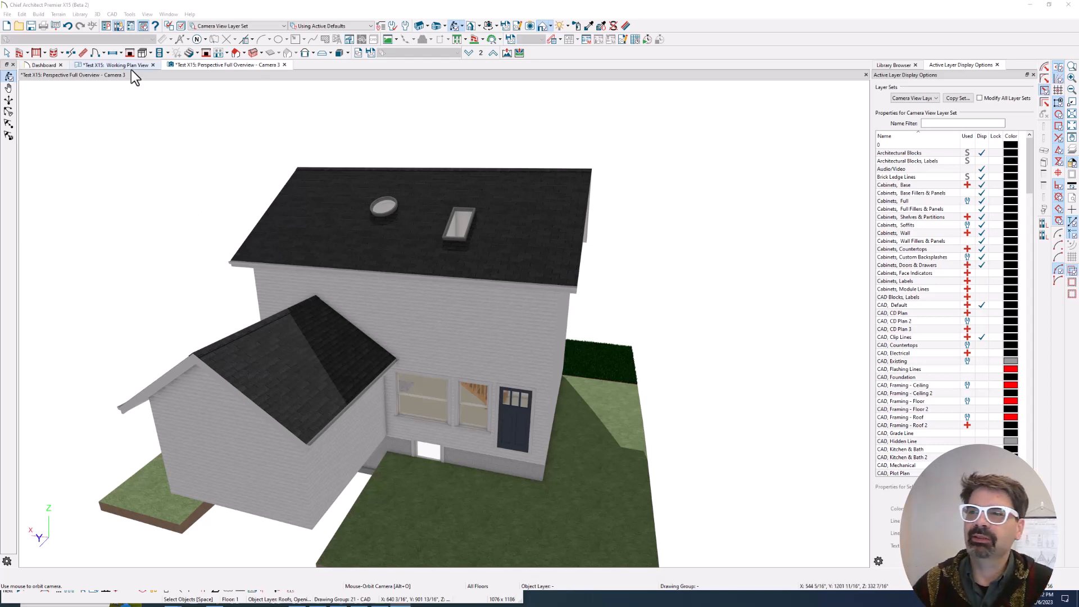
Switch to the working plan view and select the rectangular skylight showing its Roofs, Openings layer
click(116, 64)
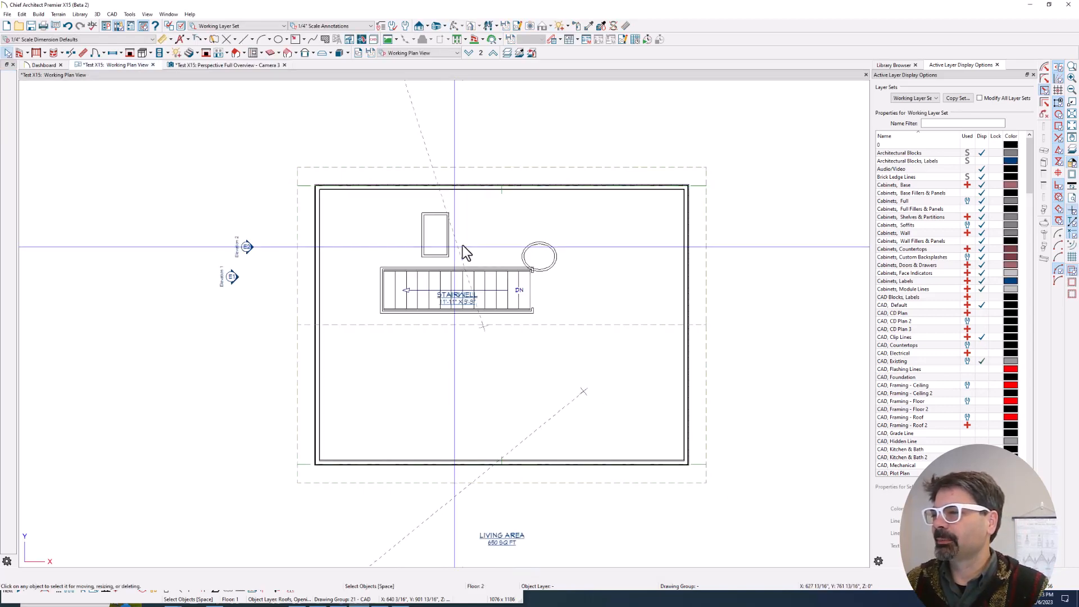
click(228, 65)
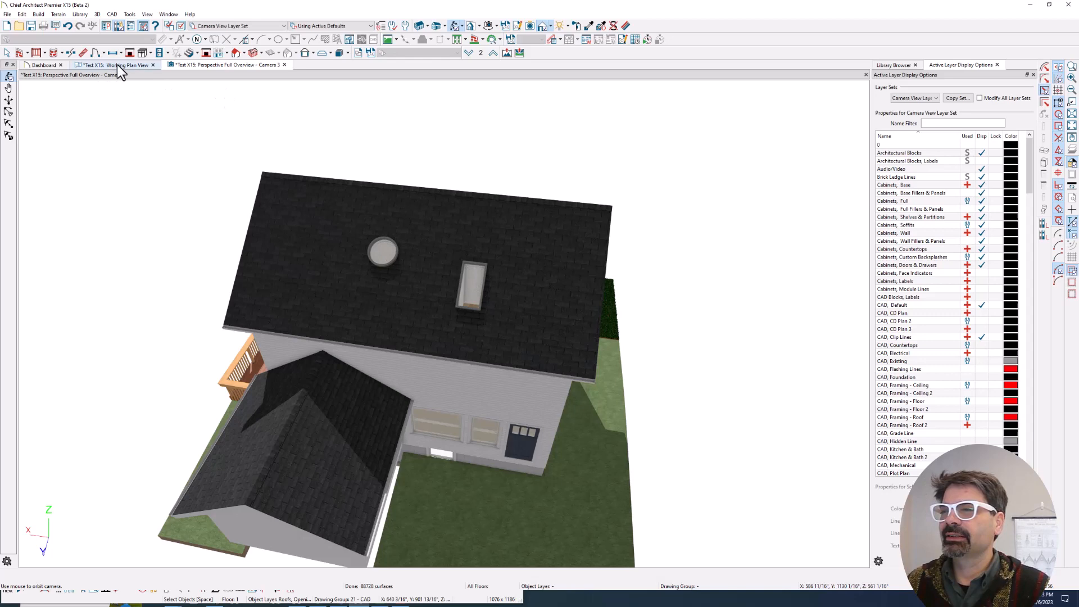
click(117, 65)
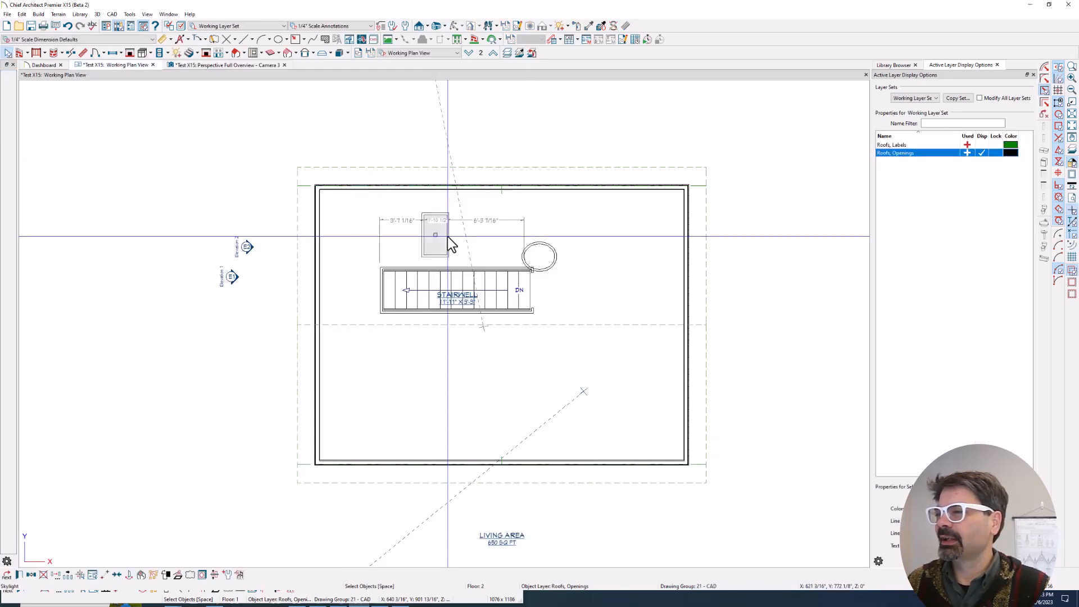
Open the rectangular skylight's specification (22 1/2" by 47 1/2") and shift the dialog left
double_click(435, 234)
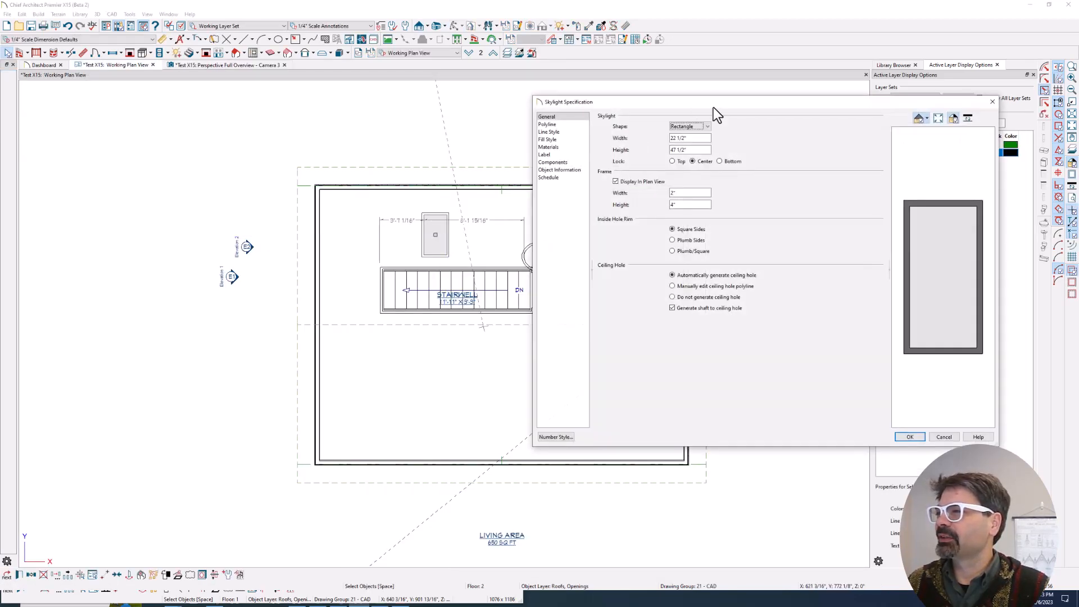
drag(719, 111, 616, 110)
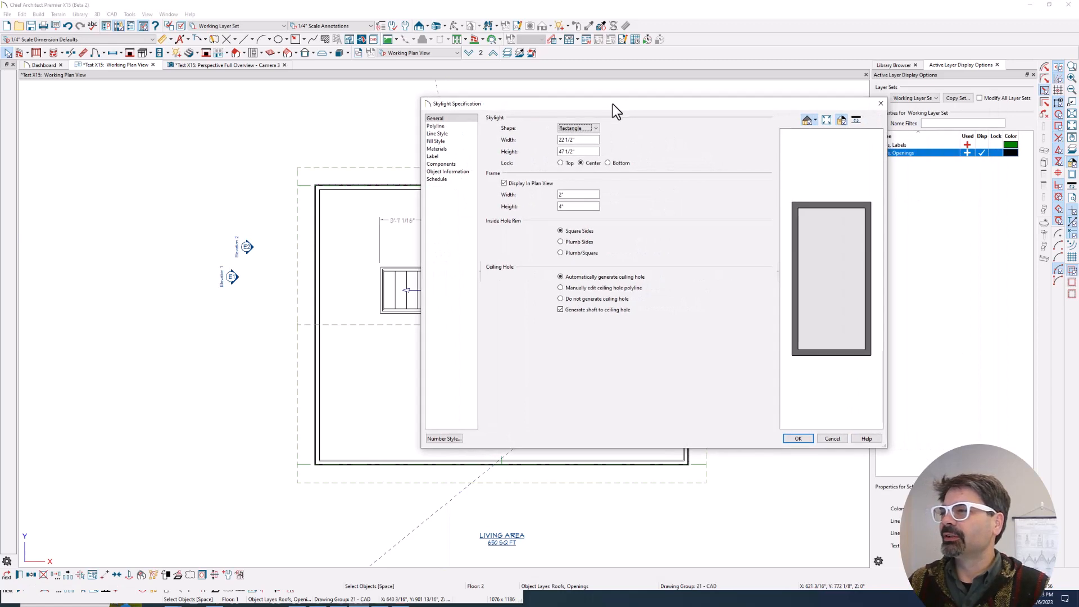
mouse_move(451, 114)
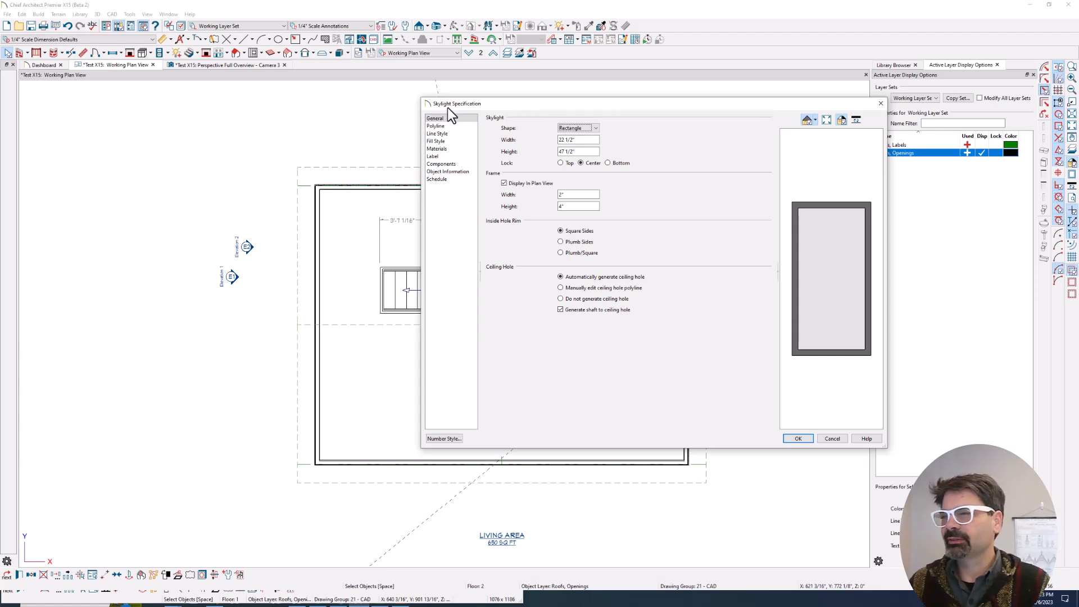
mouse_move(526, 145)
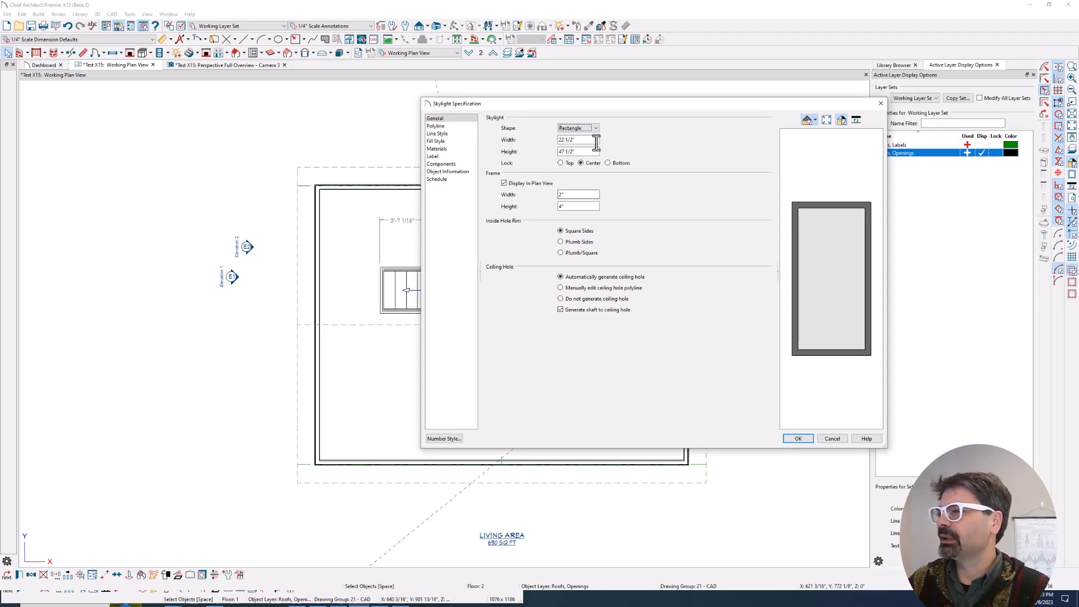
mouse_move(676, 184)
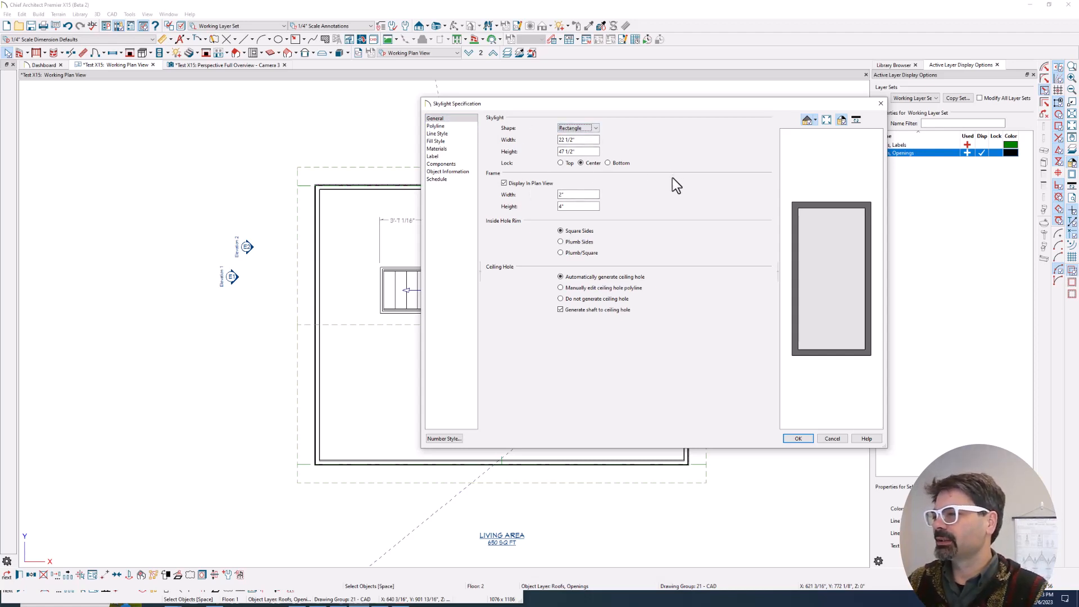
mouse_move(1012, 26)
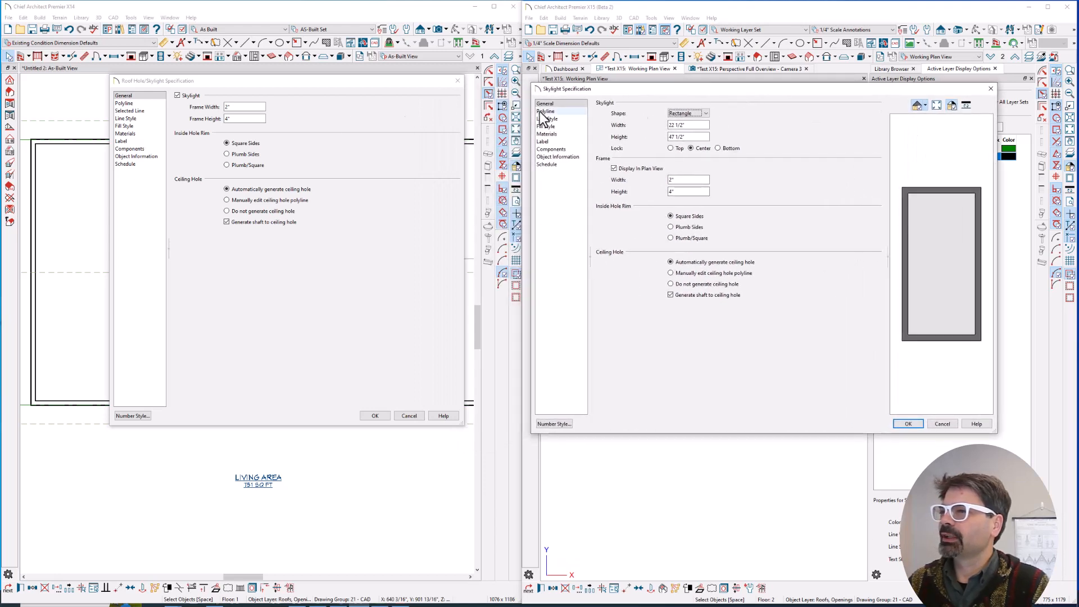
mouse_move(661, 115)
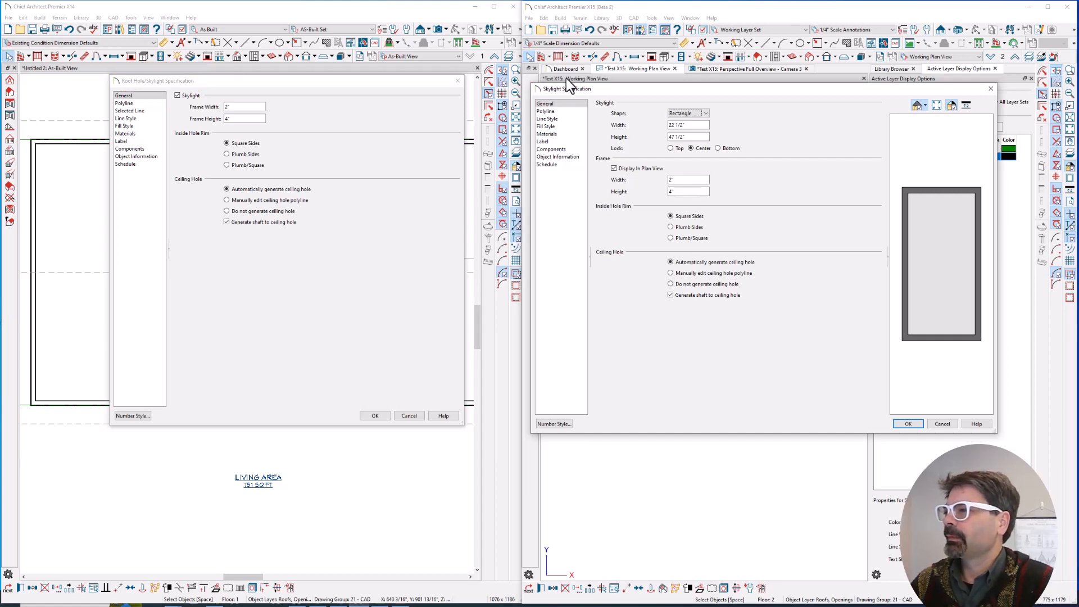
mouse_move(429, 242)
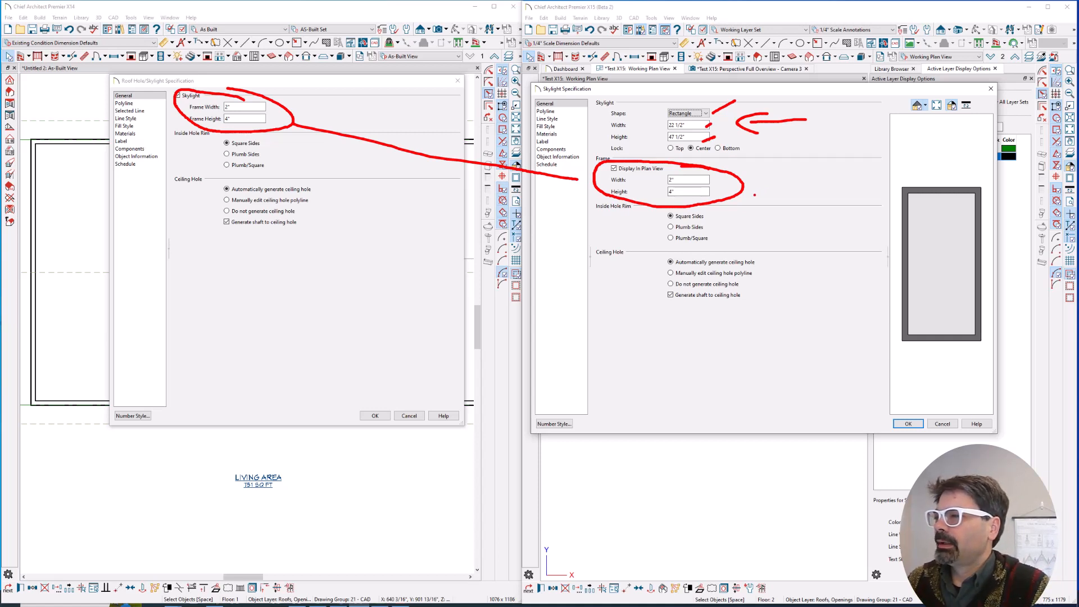
mouse_move(564, 114)
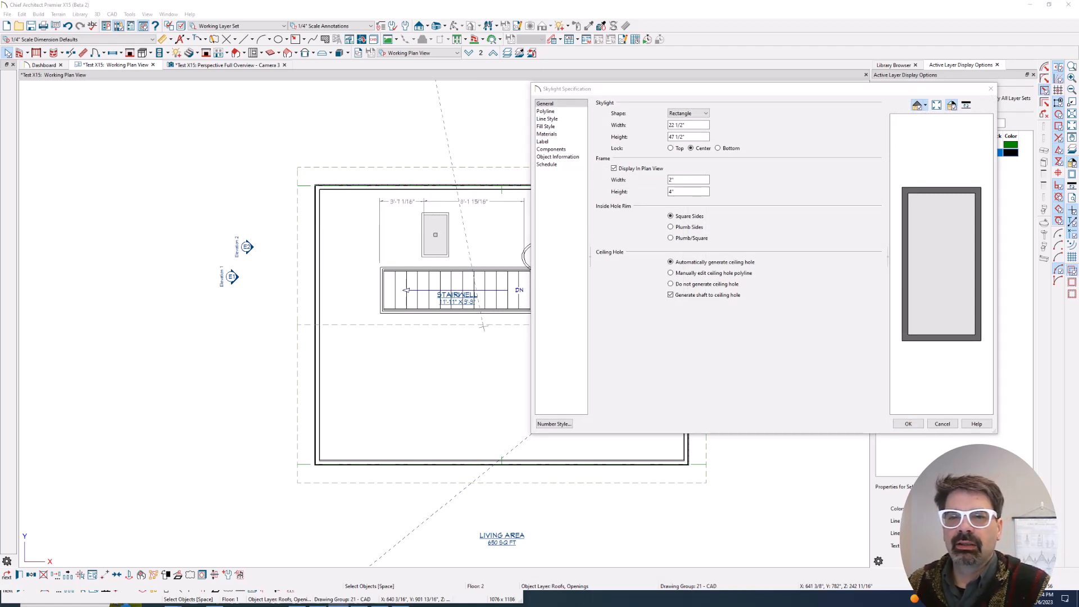
mouse_move(391, 175)
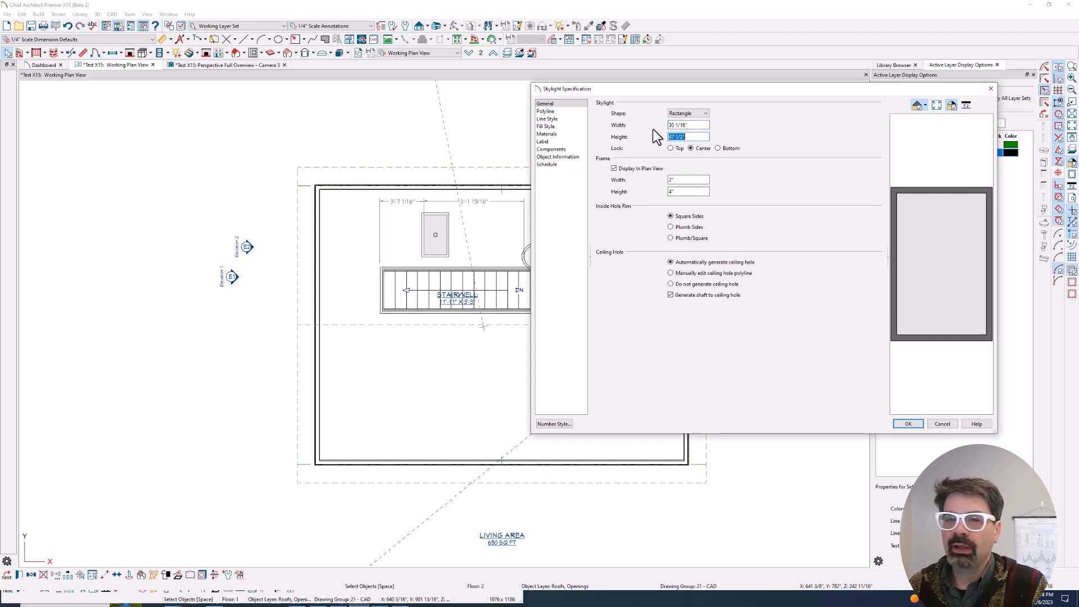
Set the skylight to 30 1/16" wide by 54 7/16" high and apply it
text(54 7/16)
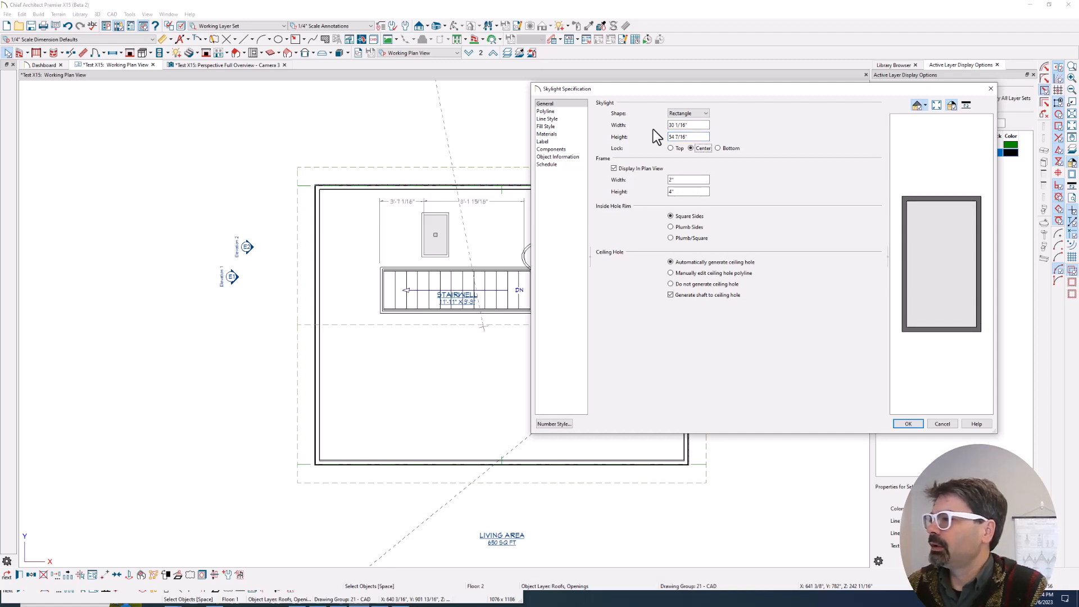
click(688, 180)
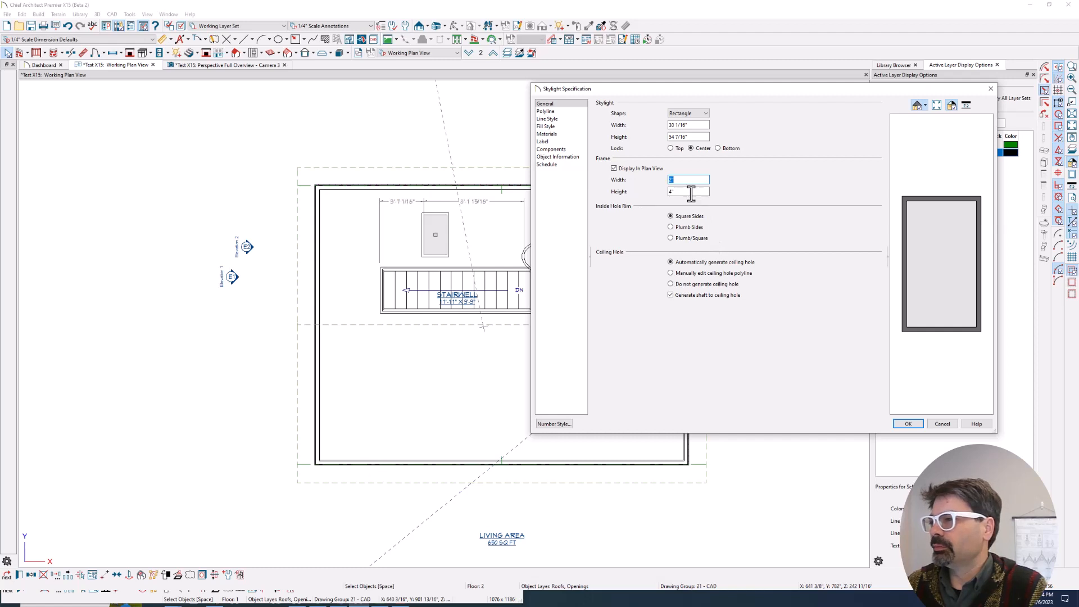
mouse_move(677, 207)
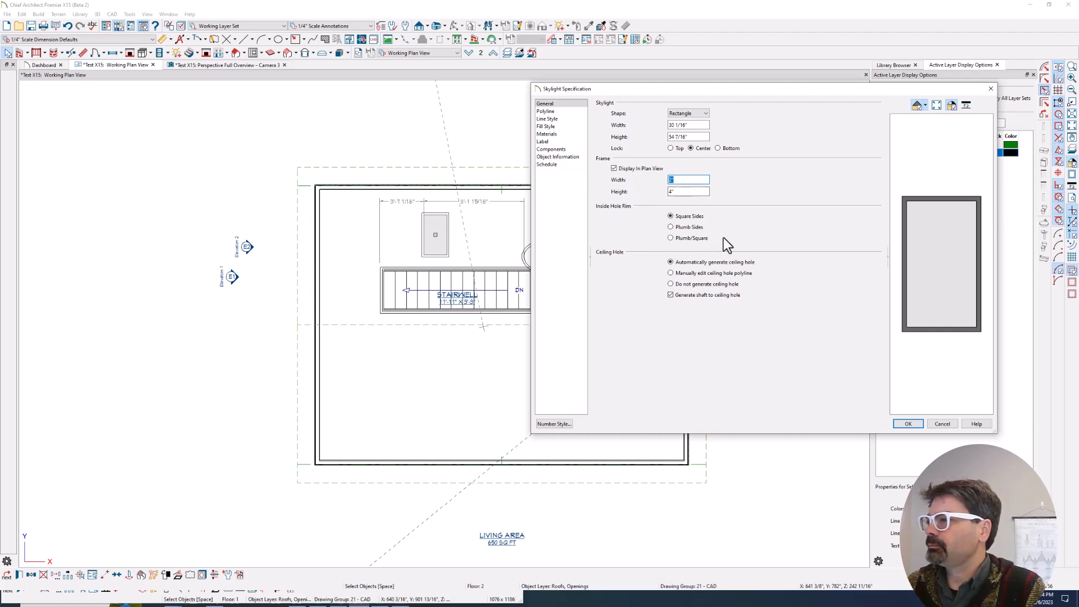
click(908, 424)
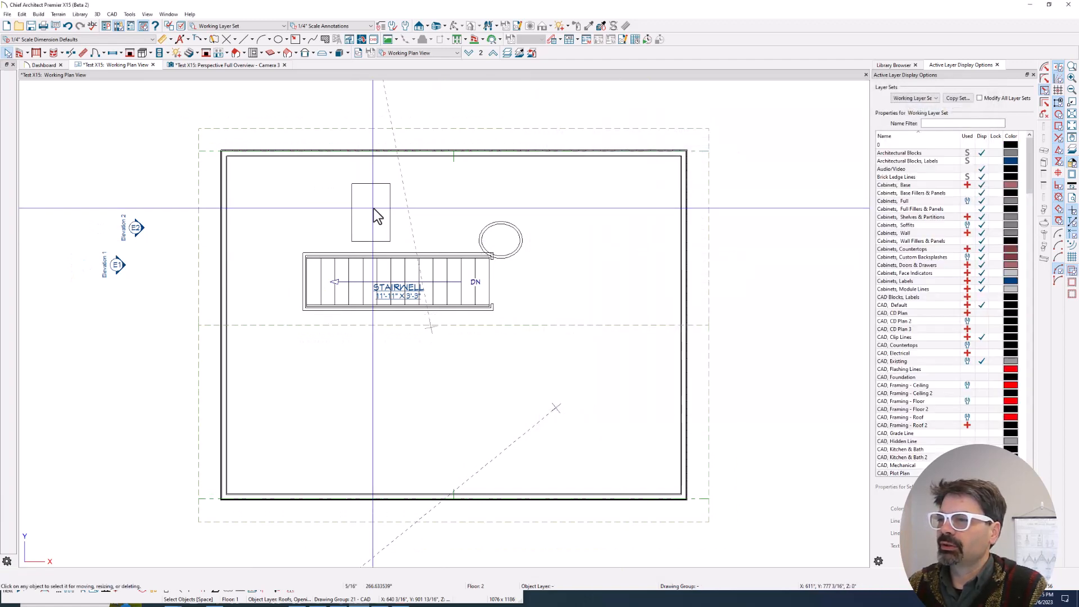
mouse_move(331, 212)
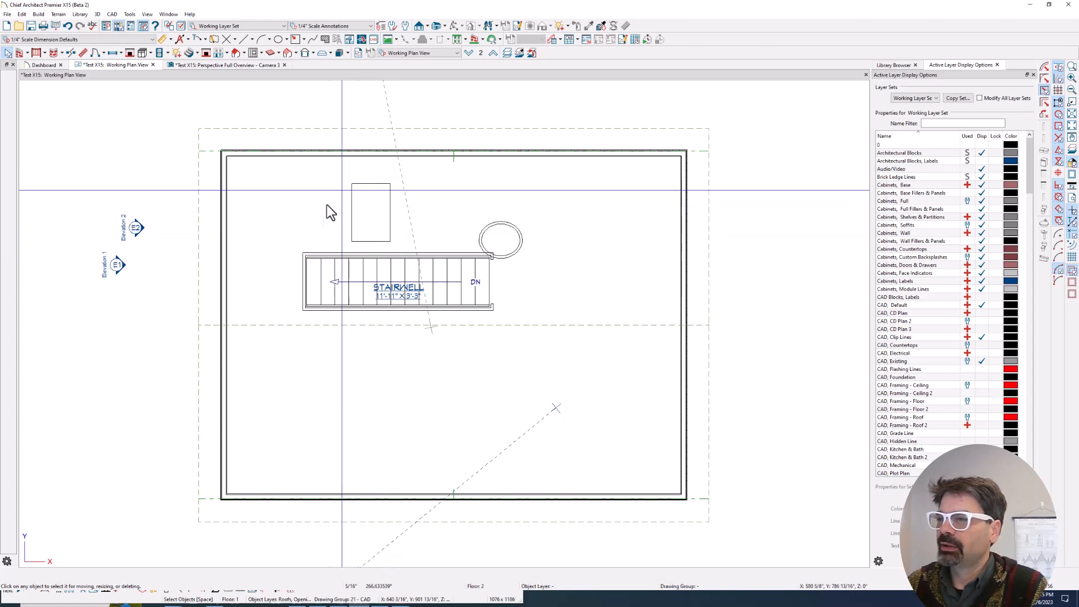
mouse_move(392, 226)
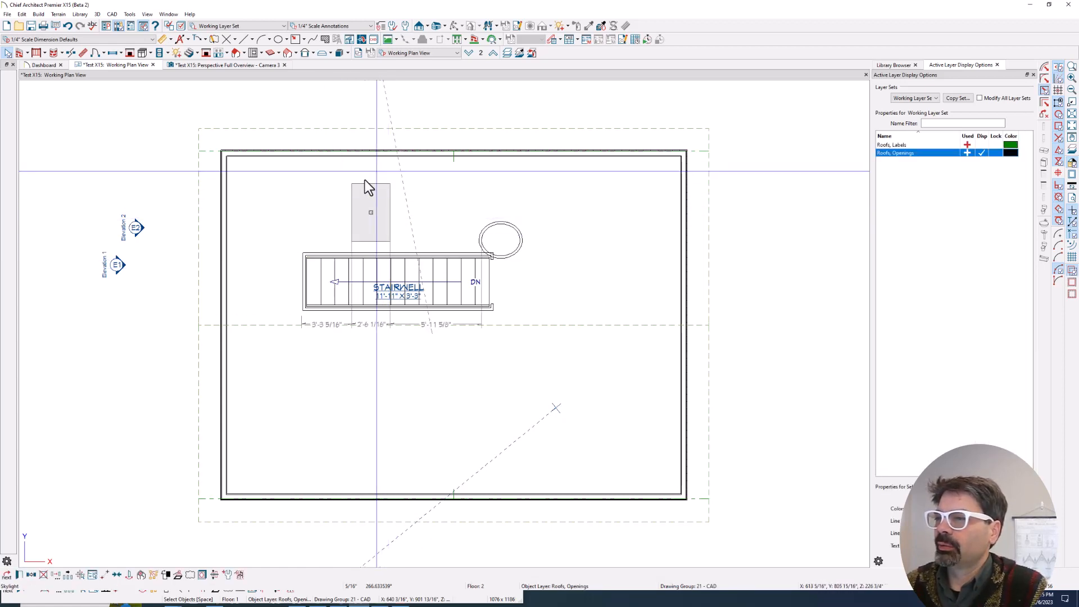
Enable Display in Plan View for the skylight frame so it draws with a double outline
double_click(370, 213)
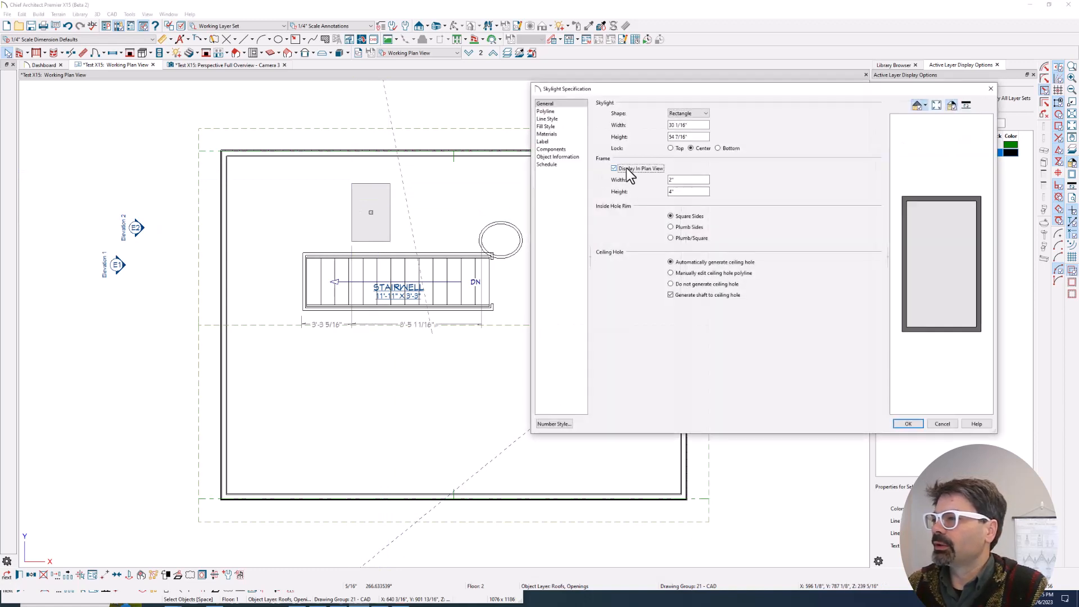
click(908, 423)
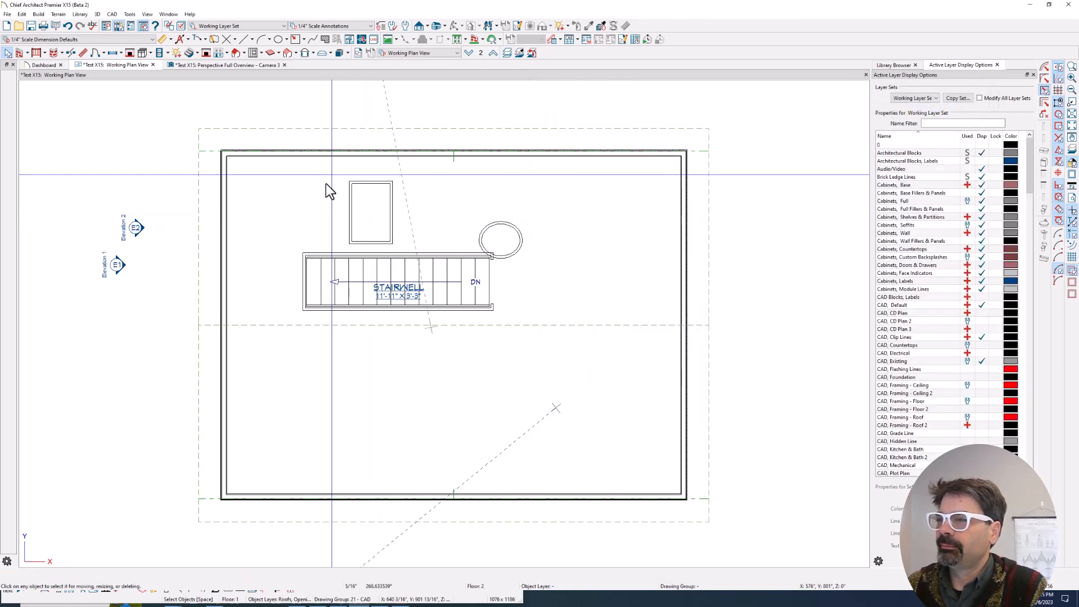
mouse_move(389, 247)
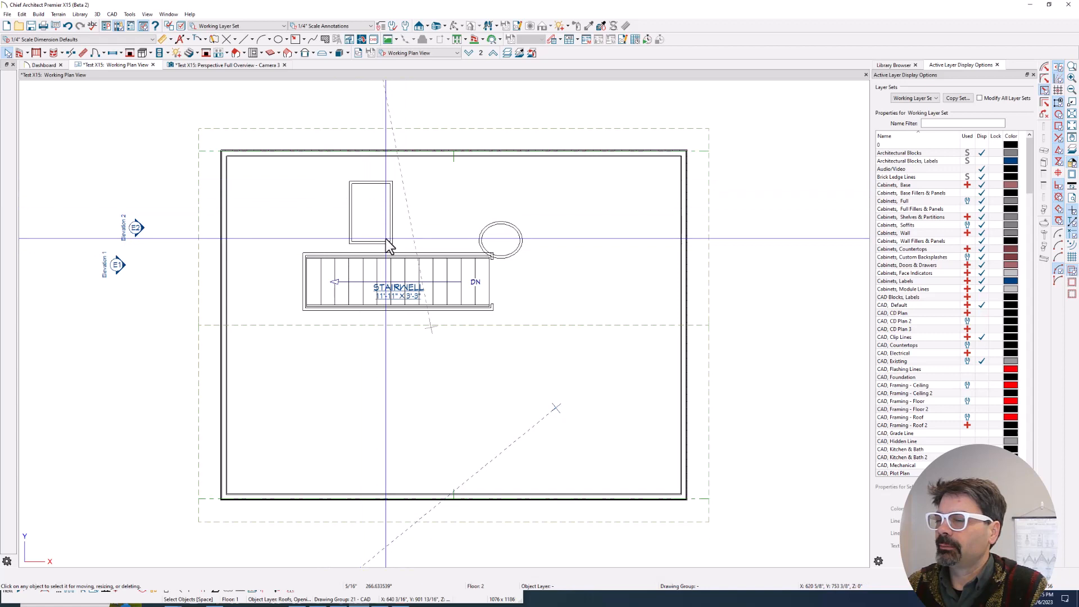
mouse_move(709, 153)
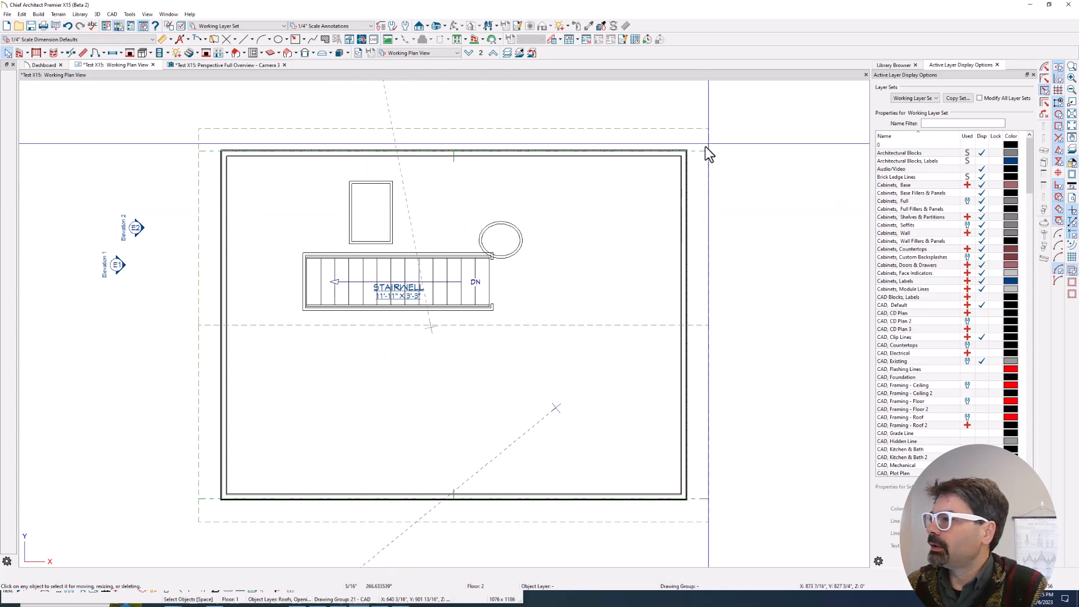
mouse_move(334, 226)
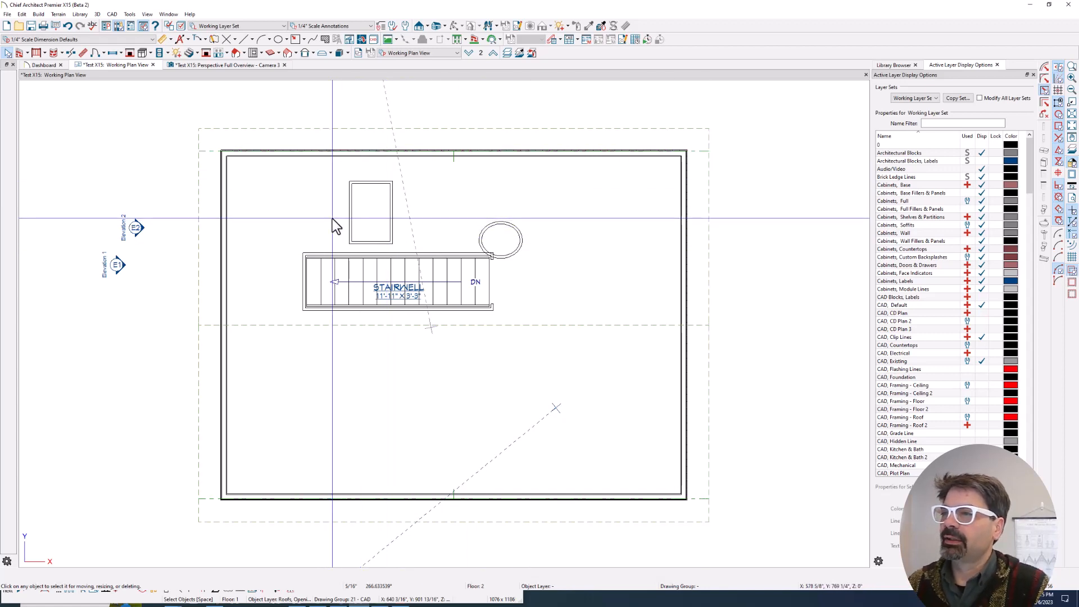
mouse_move(347, 184)
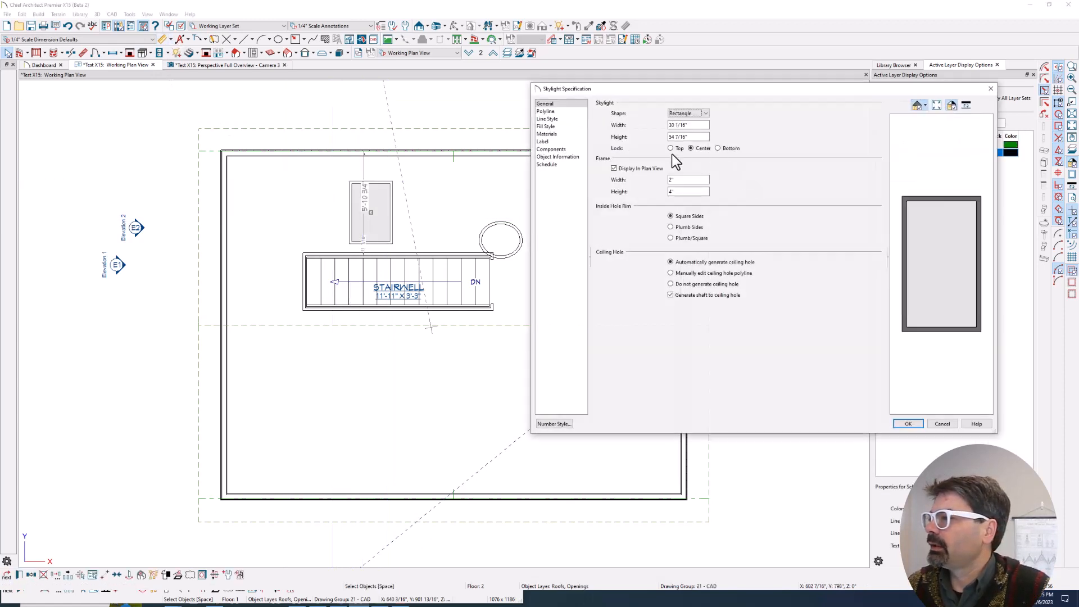
mouse_move(621, 151)
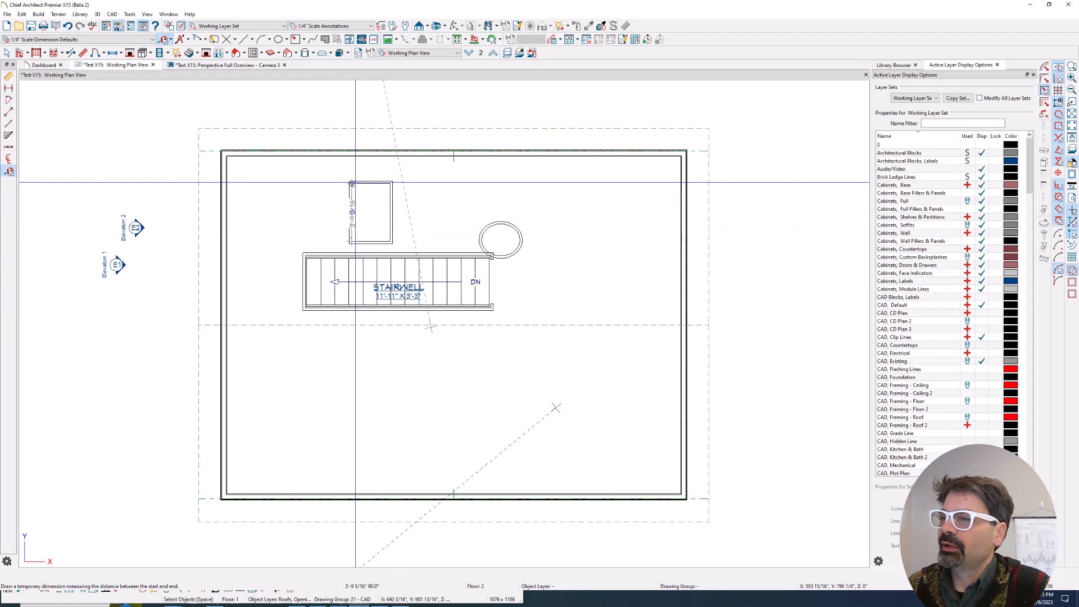
mouse_move(351, 183)
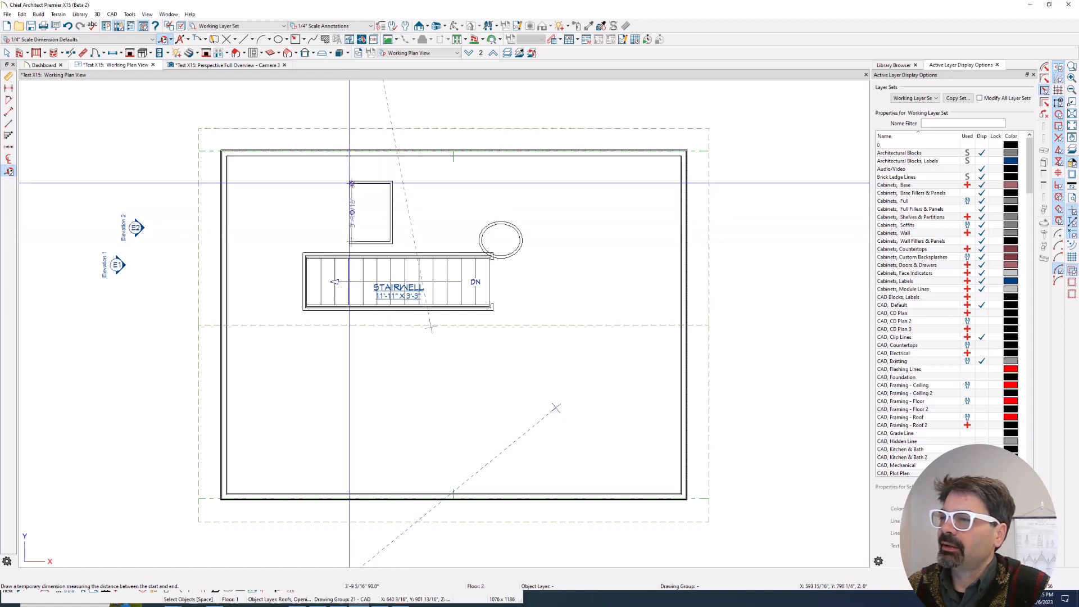
Zoom to the skylights and open the roof plane's specification with framing, heights and pitch
scroll(up, 3)
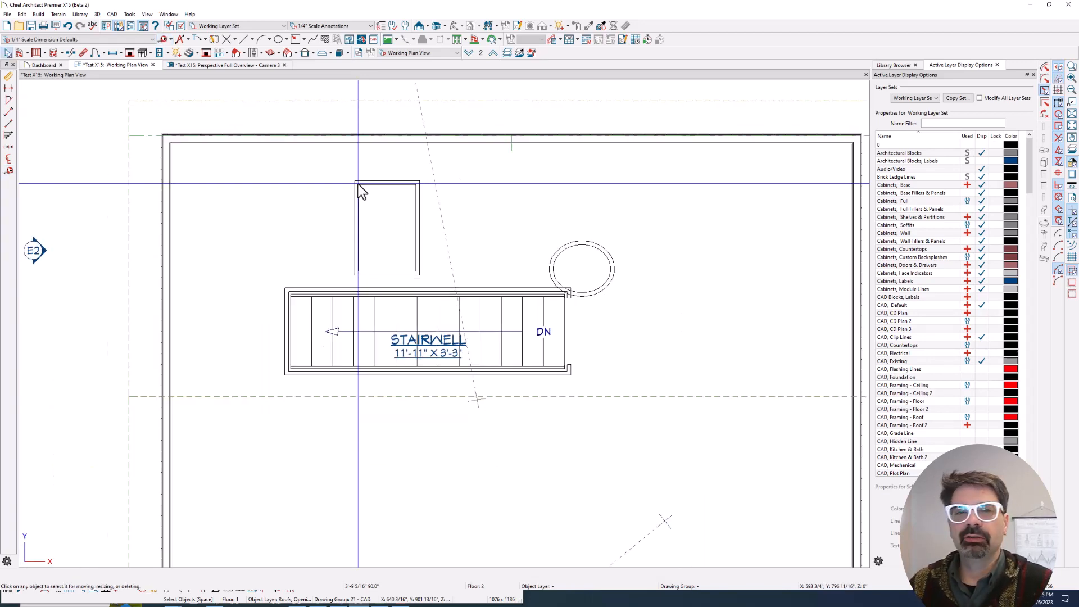
click(510, 101)
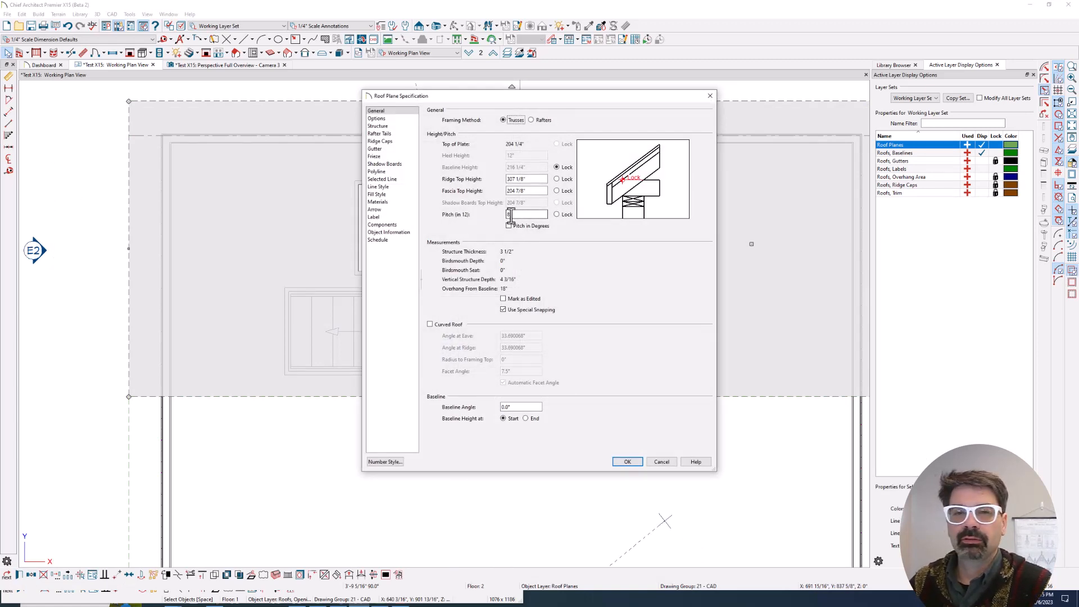
Apply steeper pitches to the roof plane and watch the skylight outlines lengthen in plan
click(626, 461)
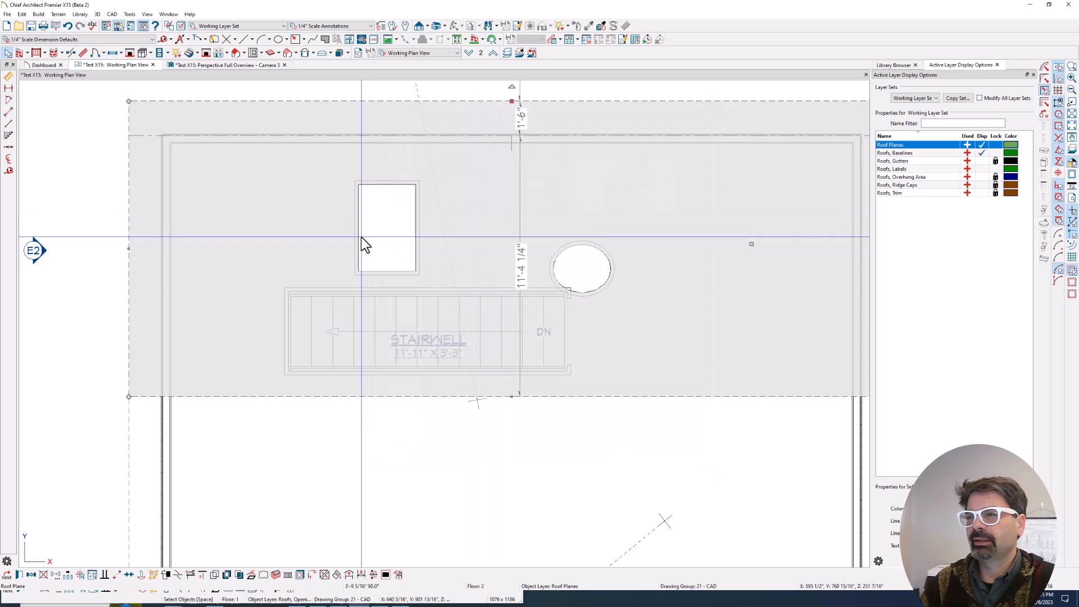
mouse_move(530, 134)
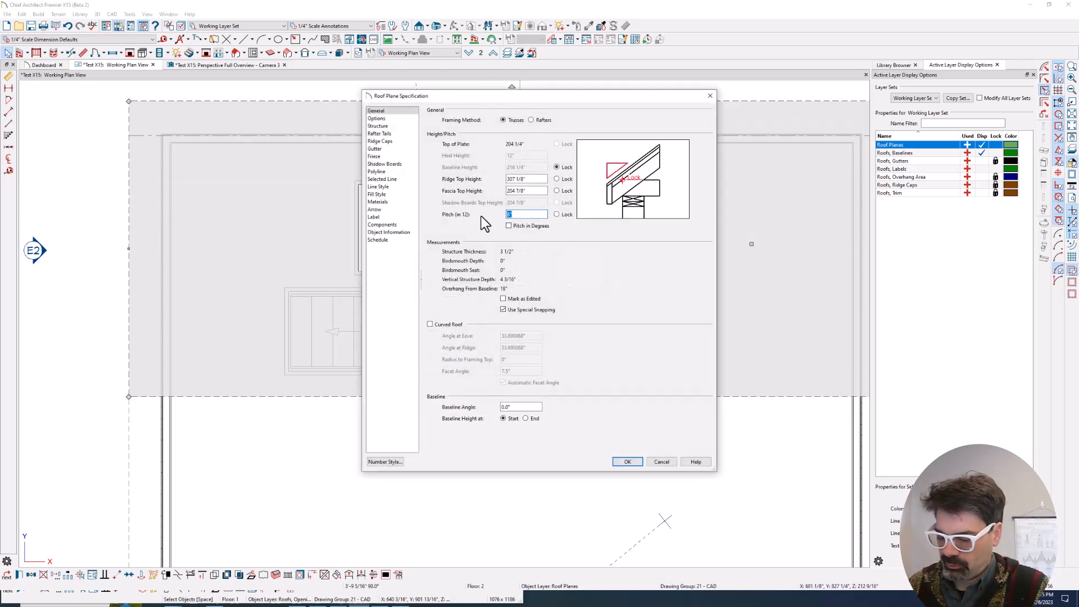
click(626, 461)
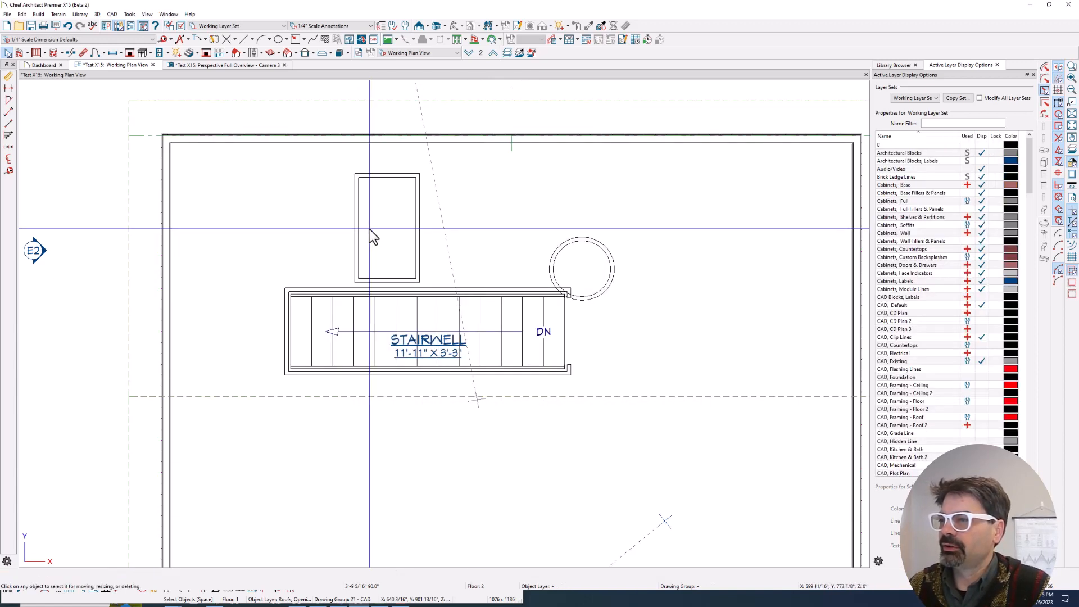
click(163, 41)
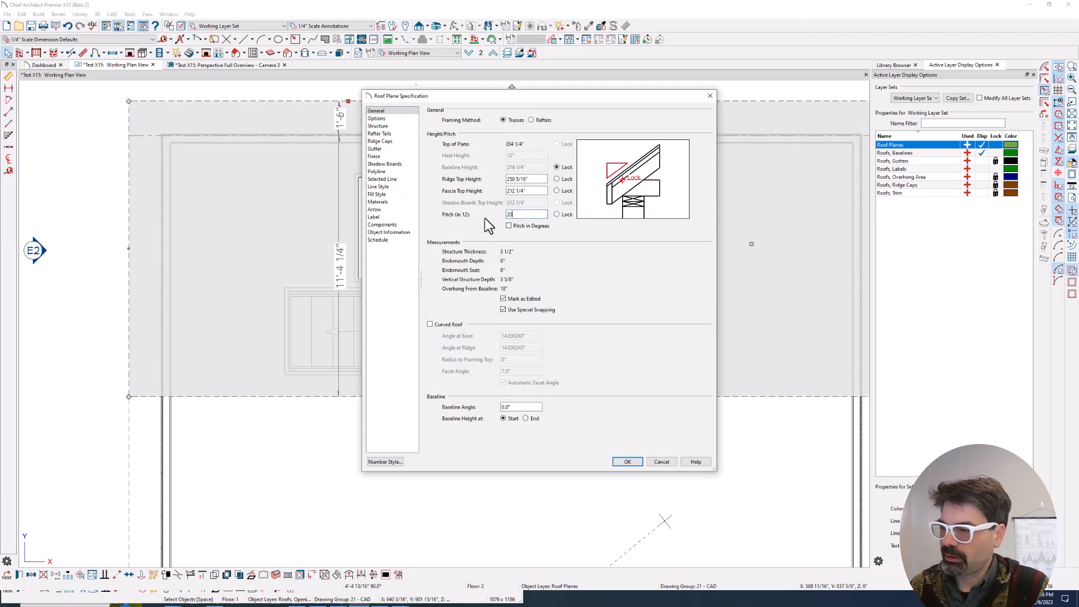
click(626, 461)
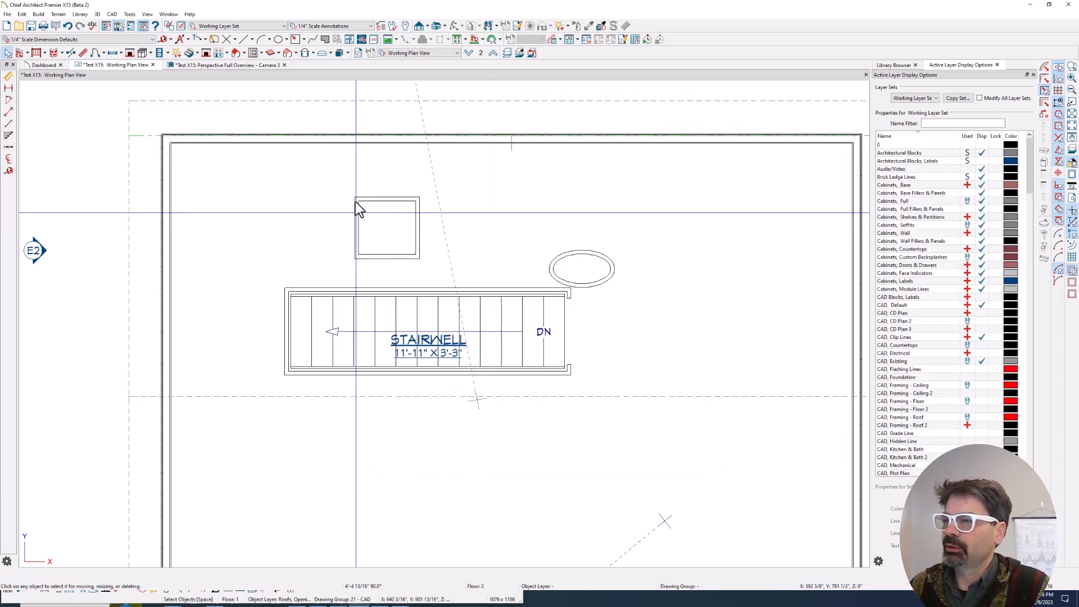
Check the rectangular skylight's height value, then reopen the roof plane to restore its original pitch
double_click(385, 228)
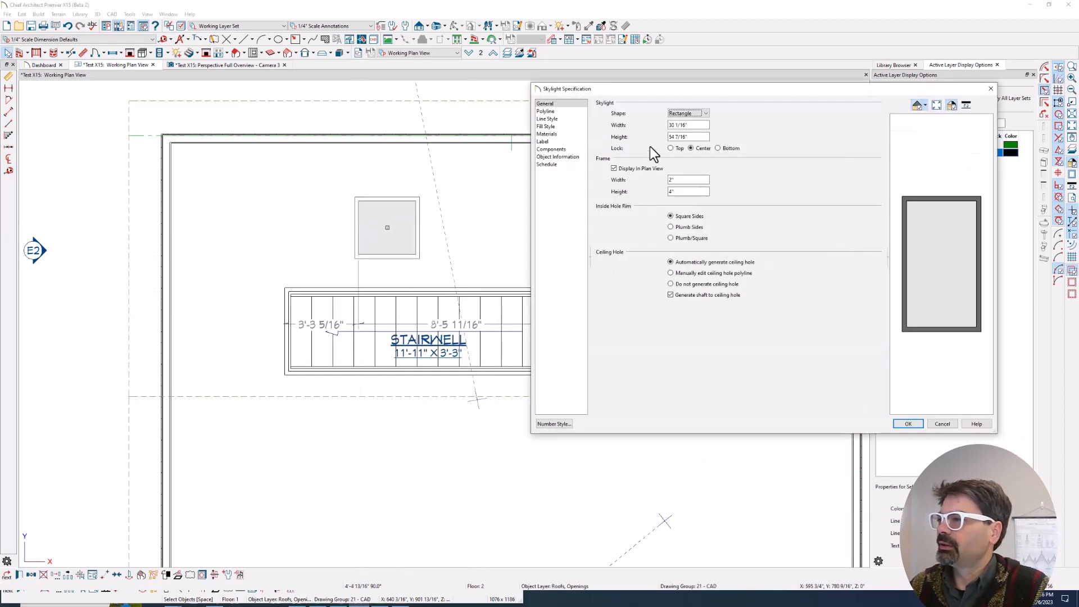
click(688, 136)
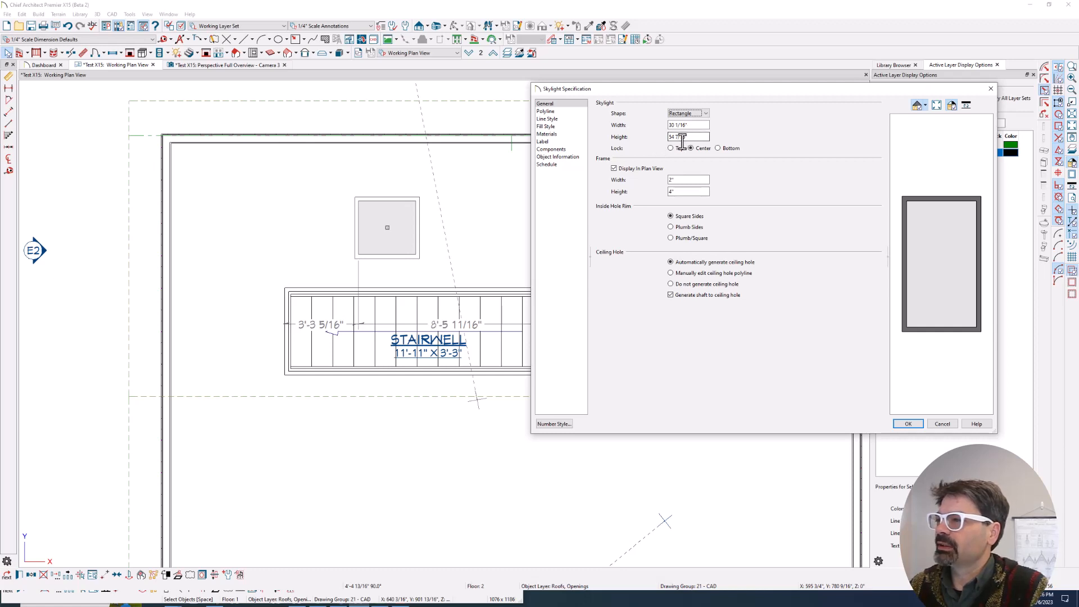
click(907, 424)
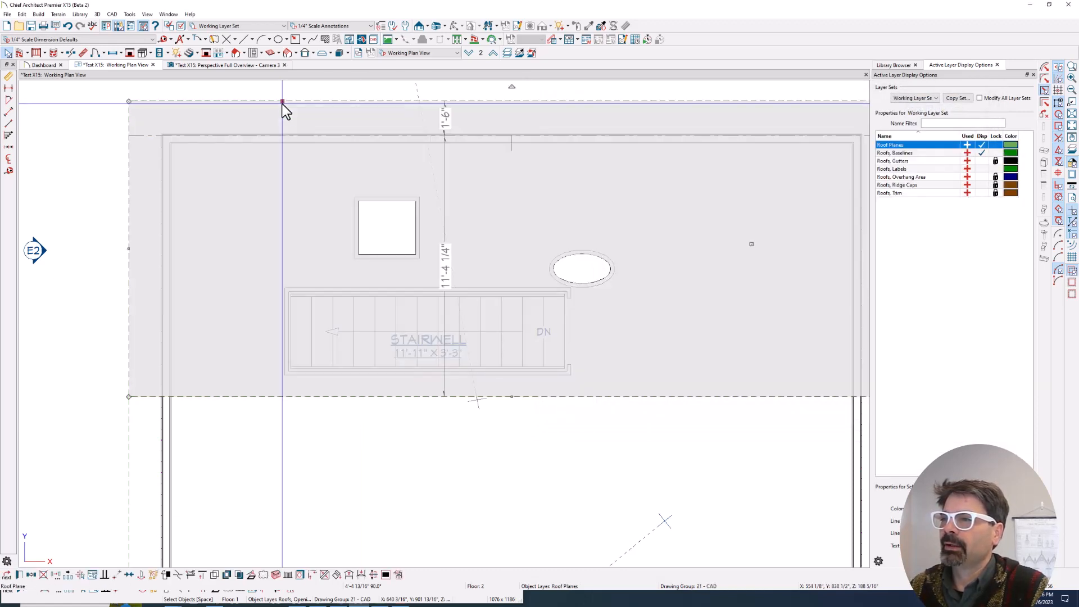
double_click(282, 103)
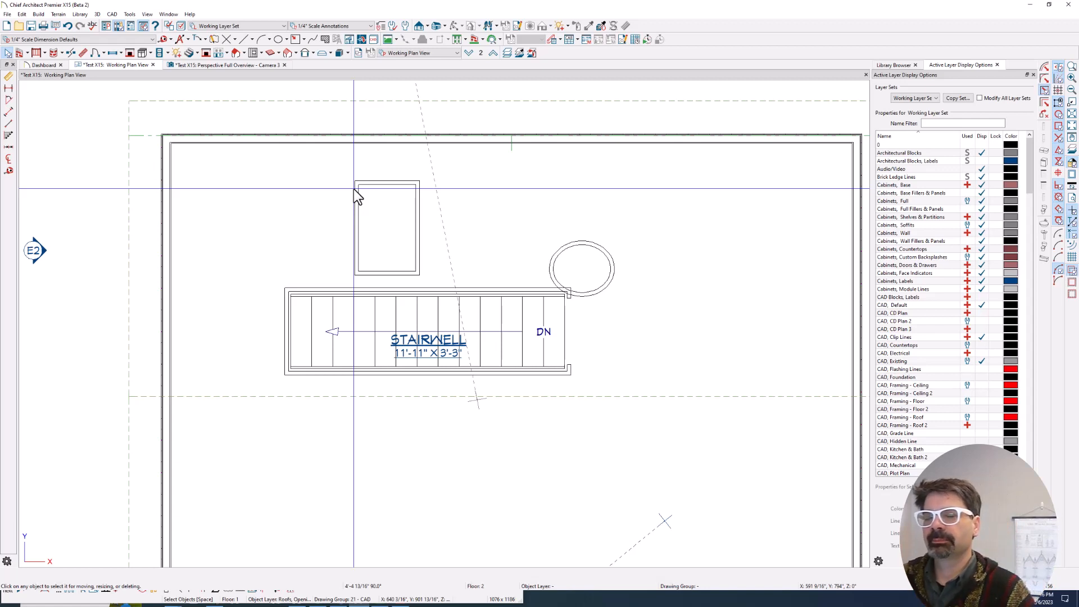
mouse_move(369, 189)
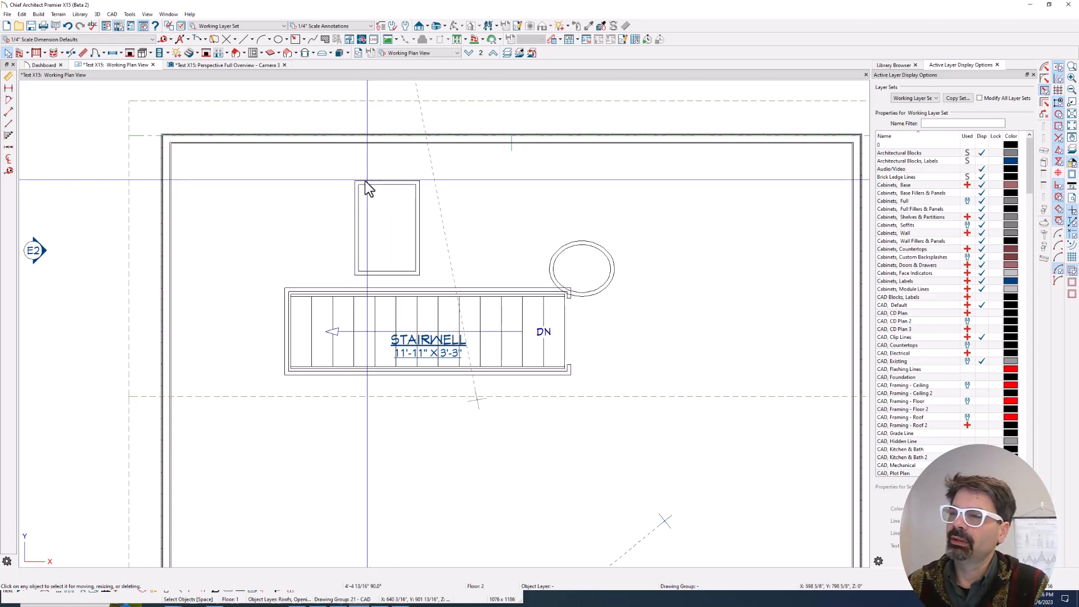
mouse_move(347, 244)
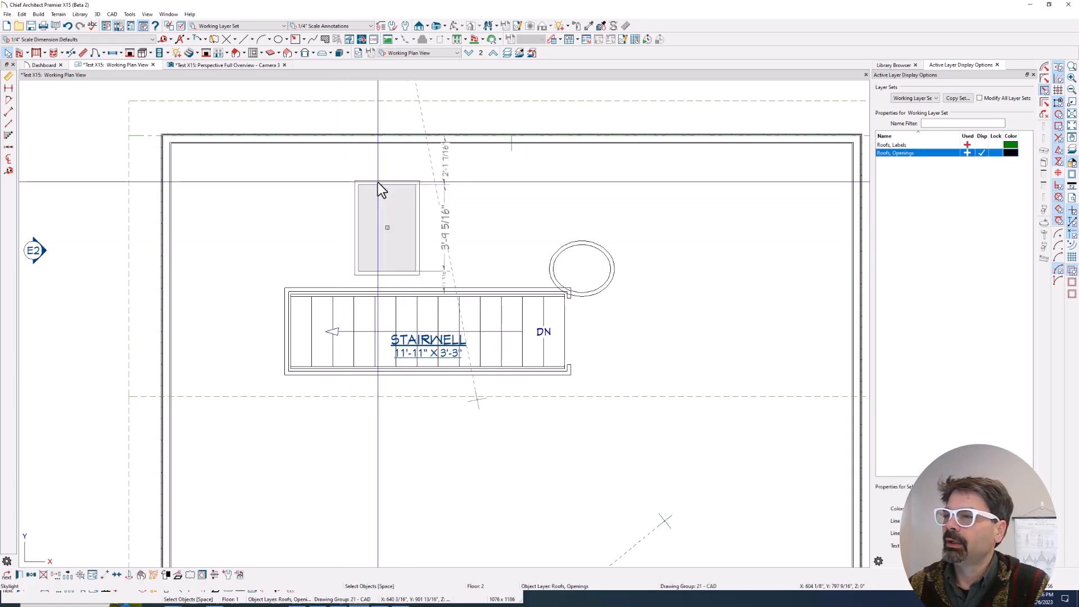
double_click(386, 227)
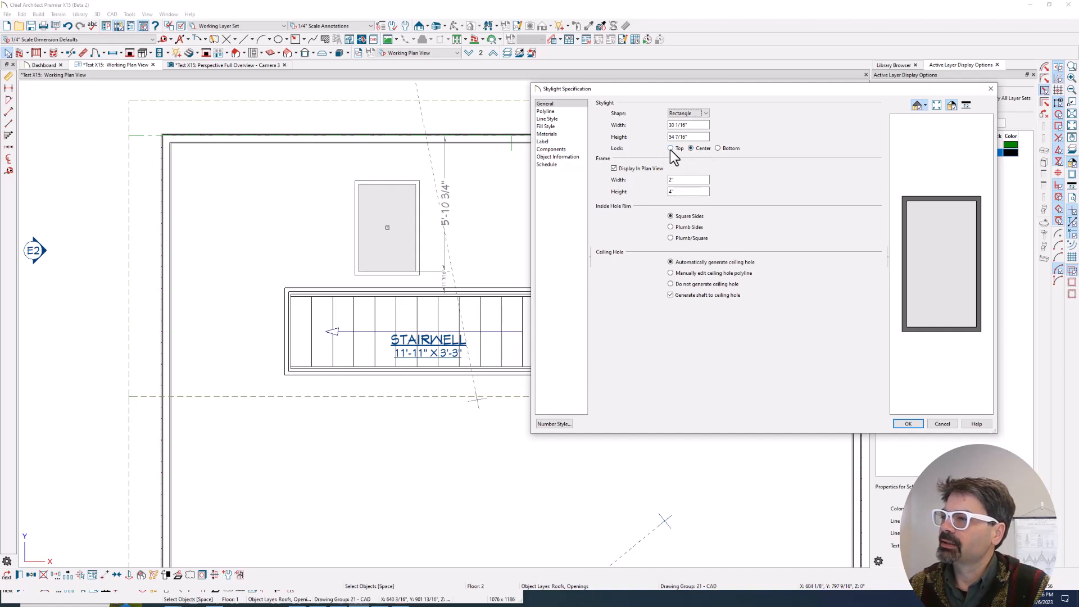
mouse_move(720, 154)
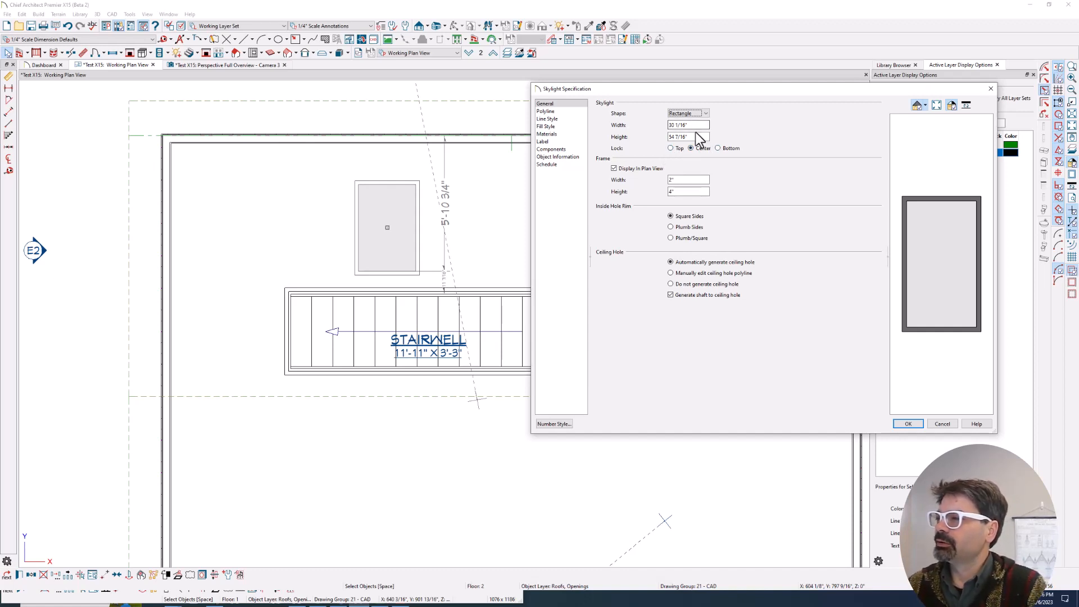
mouse_move(681, 257)
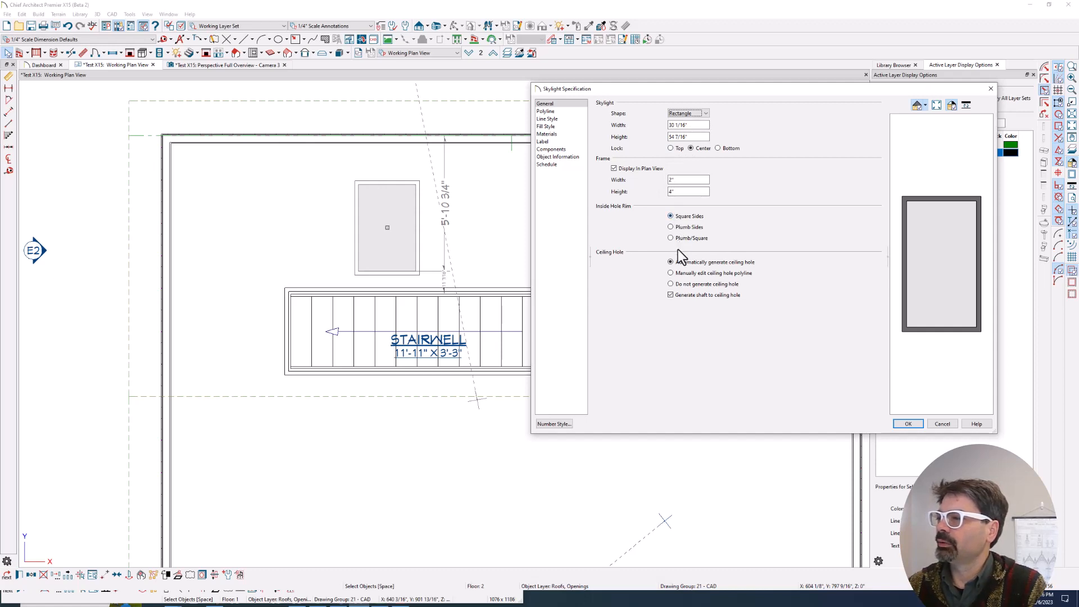
mouse_move(683, 236)
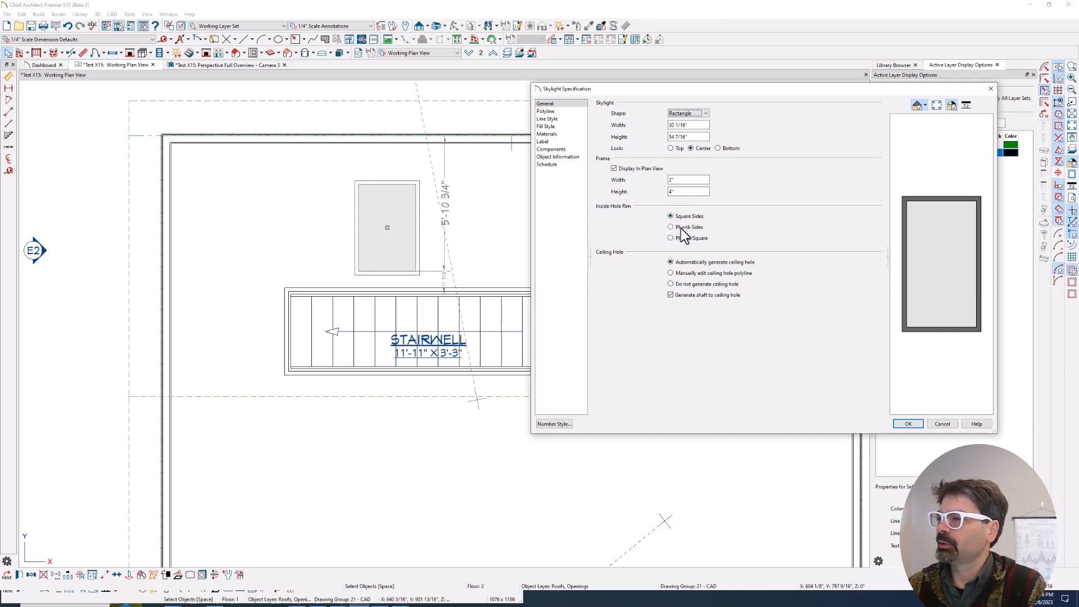
mouse_move(691, 276)
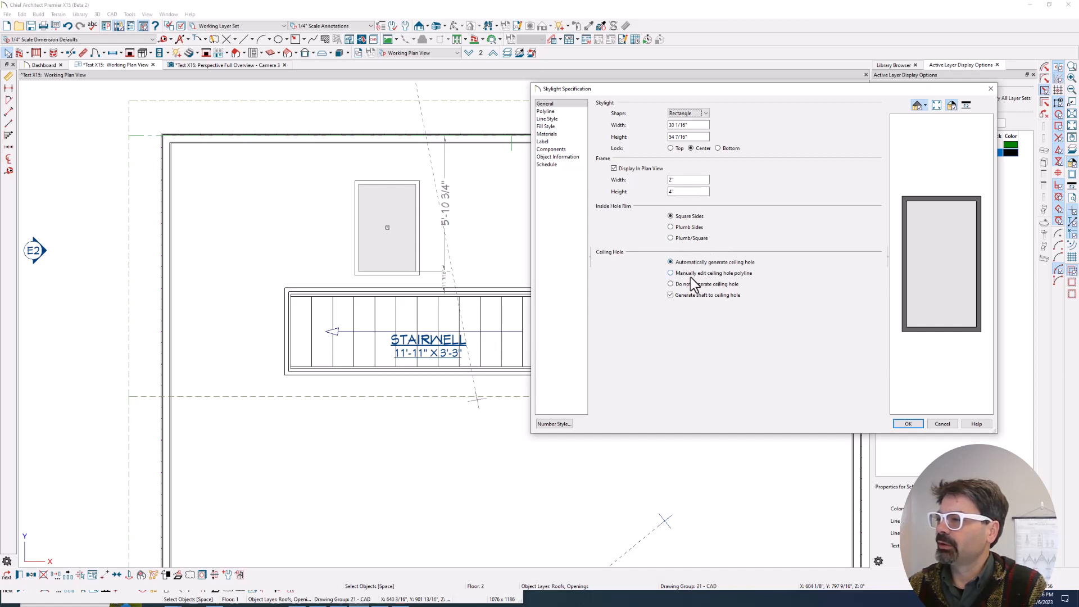
mouse_move(712, 288)
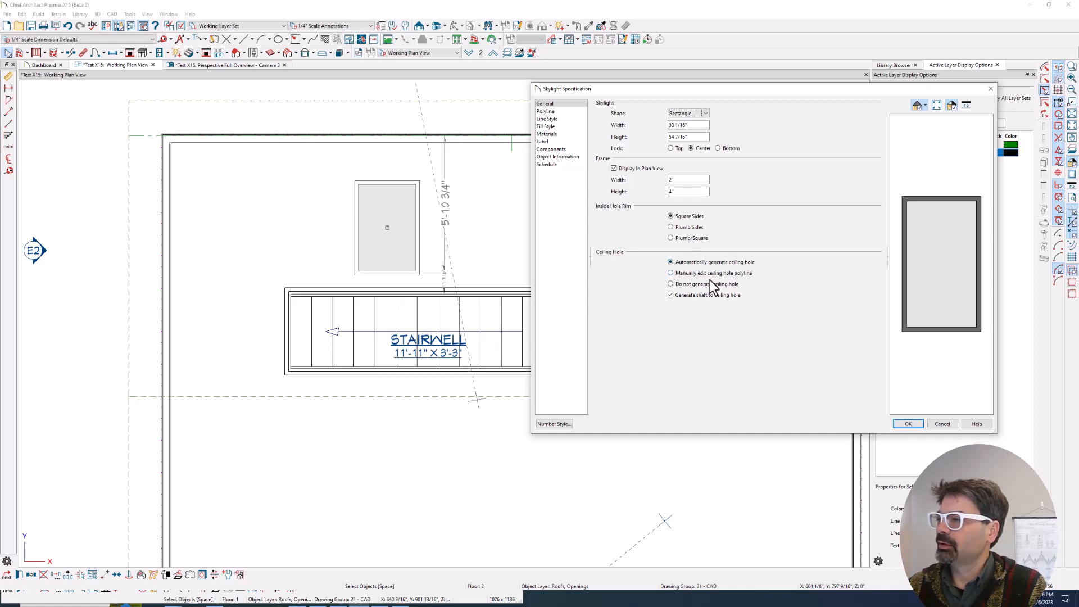
mouse_move(722, 292)
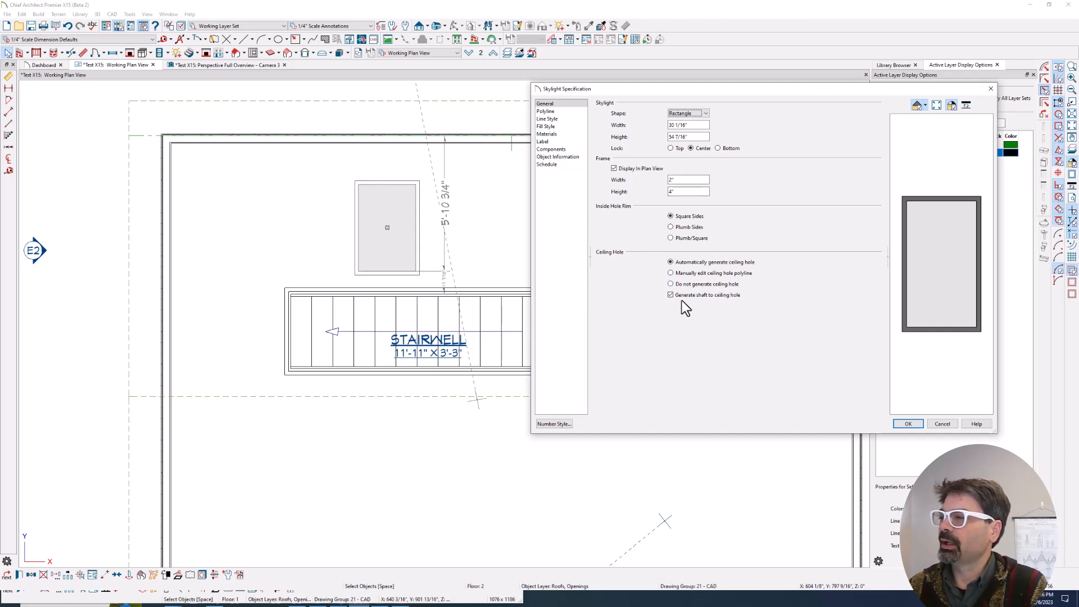
click(907, 424)
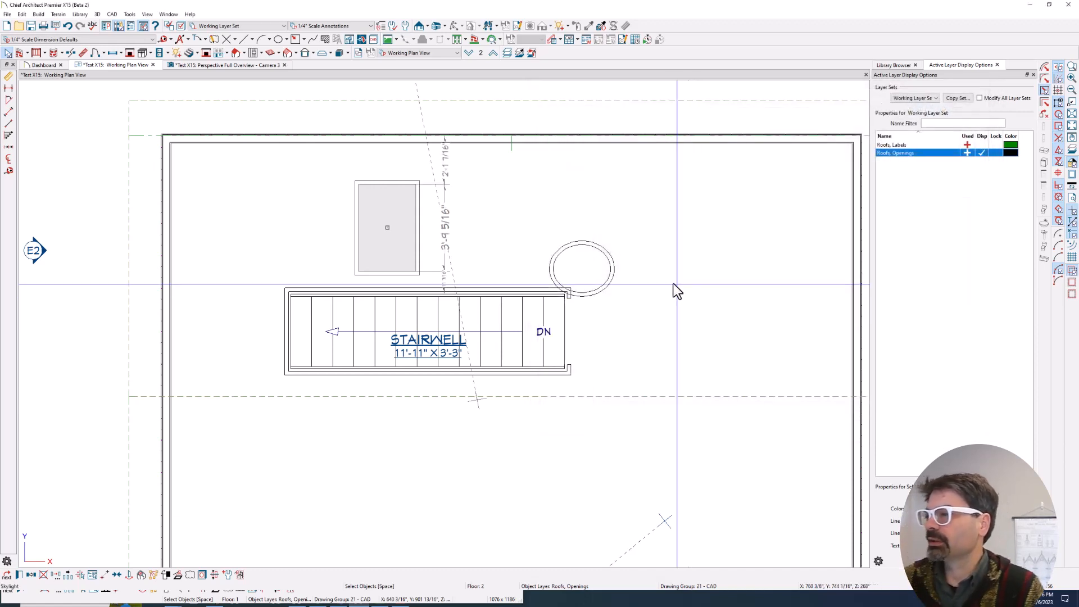
Change the oval skylight's shape from the shape list and apply it
double_click(582, 266)
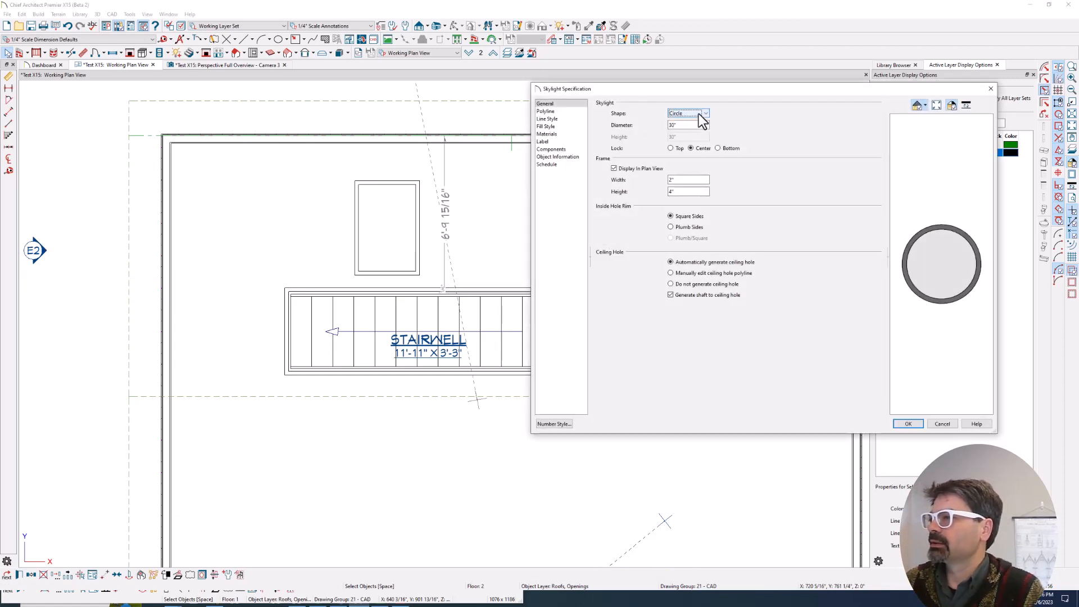
click(704, 112)
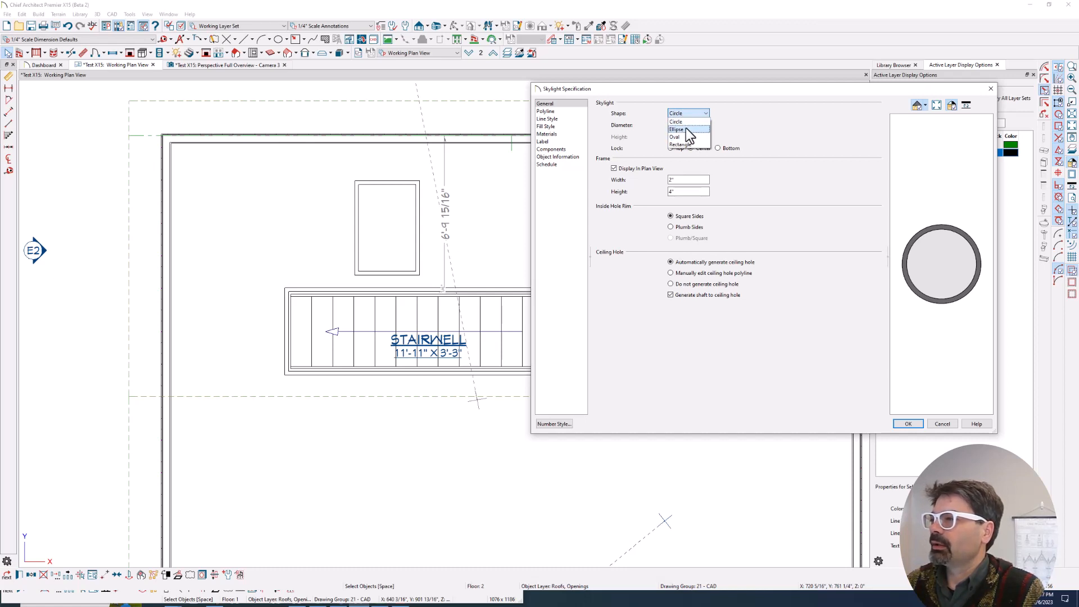
click(677, 129)
text(48)
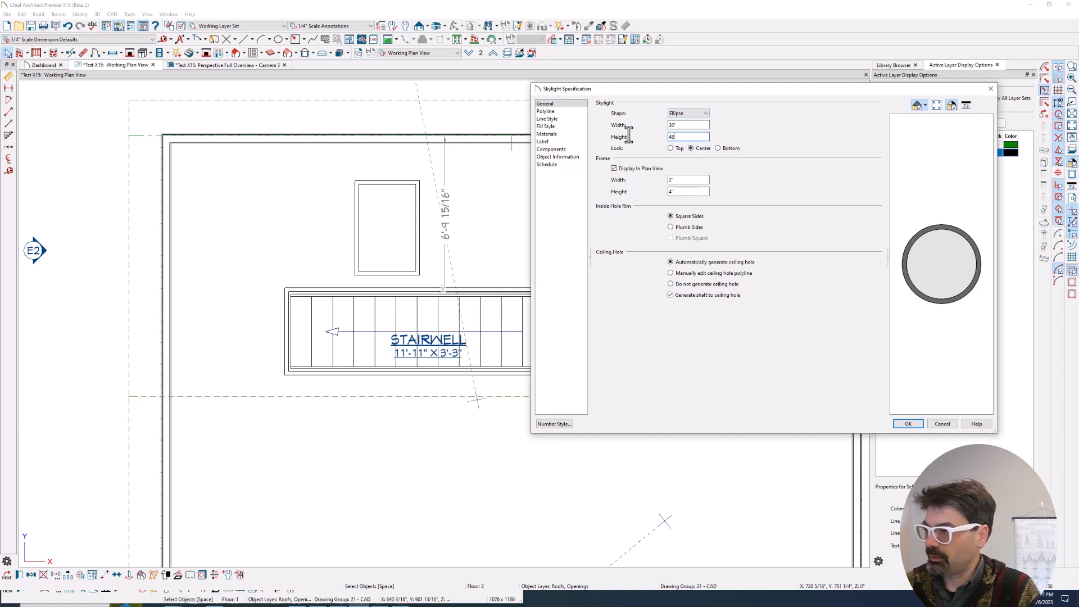
click(907, 424)
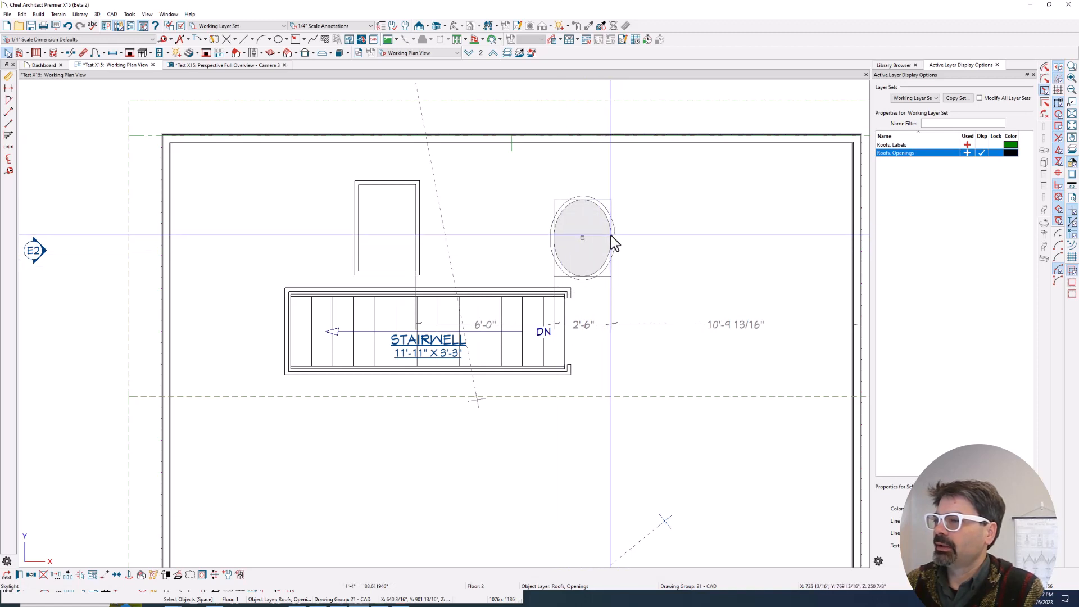
Set the skylight to a 30" diameter circle and confirm
double_click(581, 237)
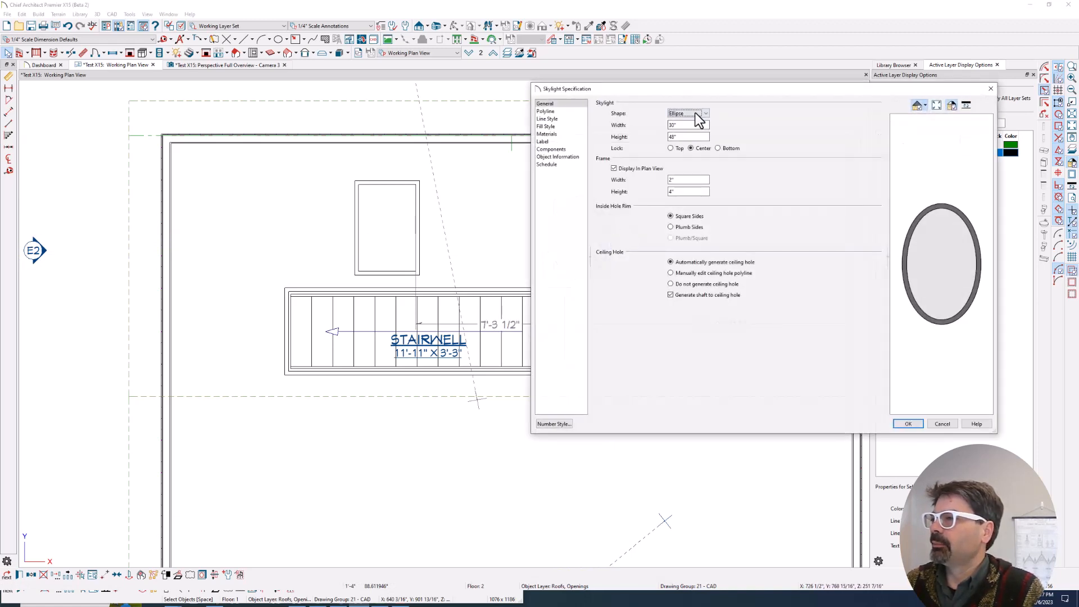
click(688, 113)
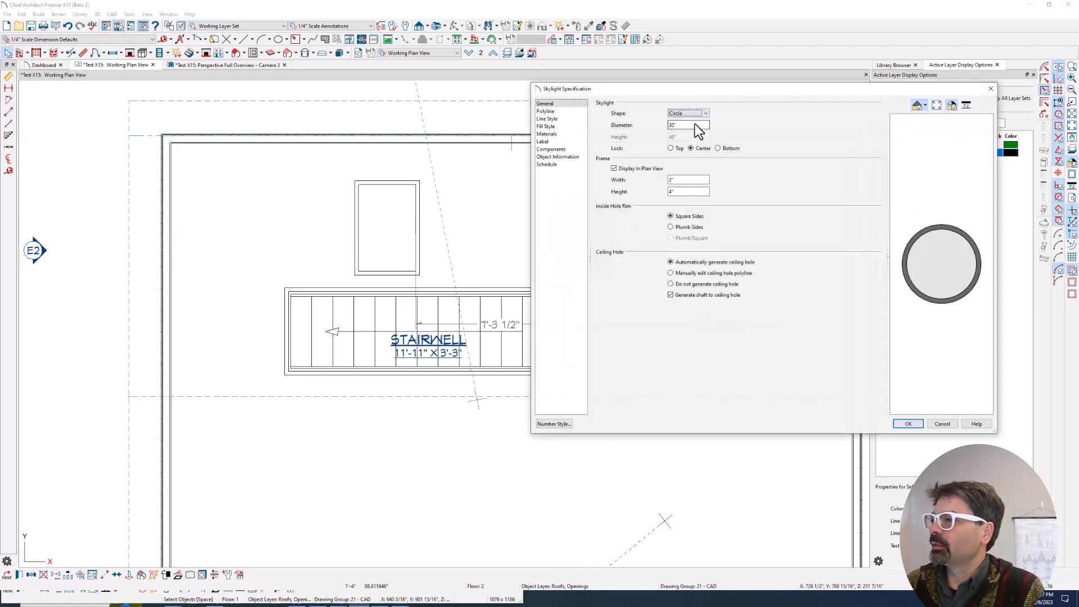
click(909, 424)
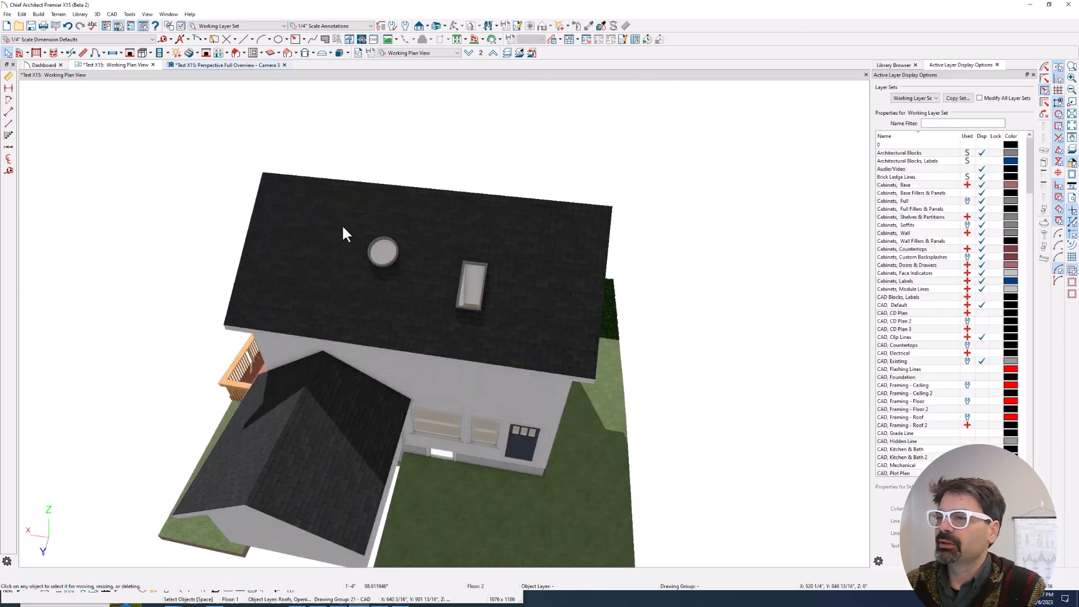
Check both skylights in the 3D view, then return to the working plan view
click(227, 64)
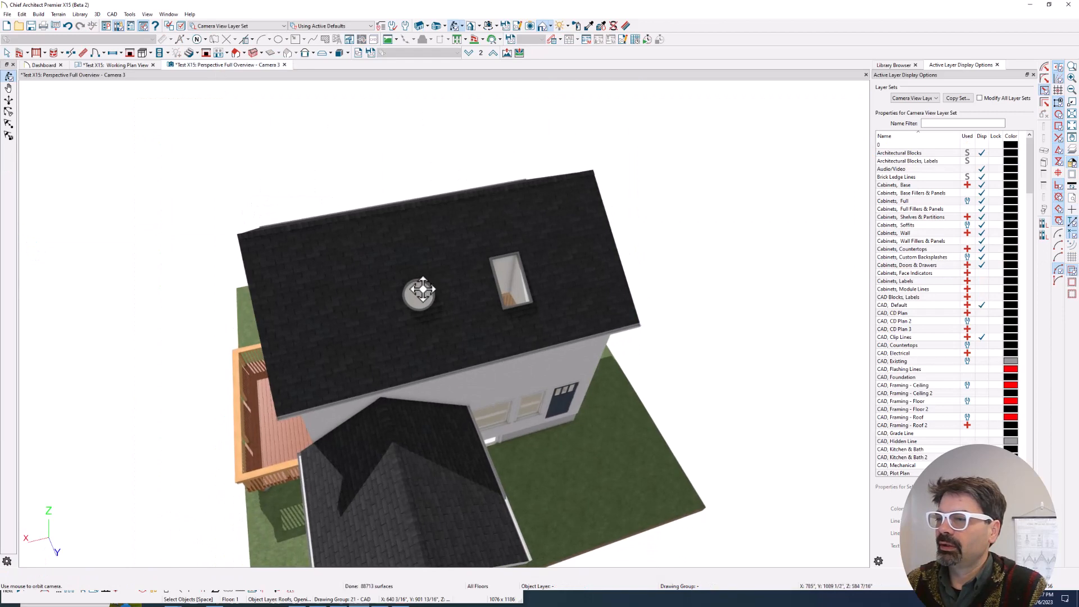
click(117, 66)
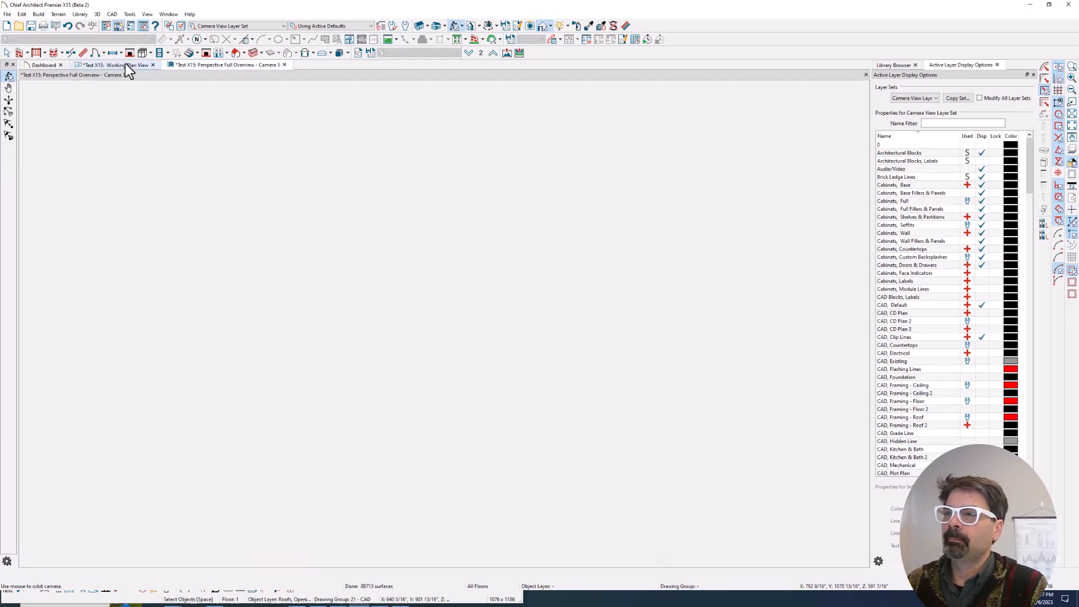
click(117, 65)
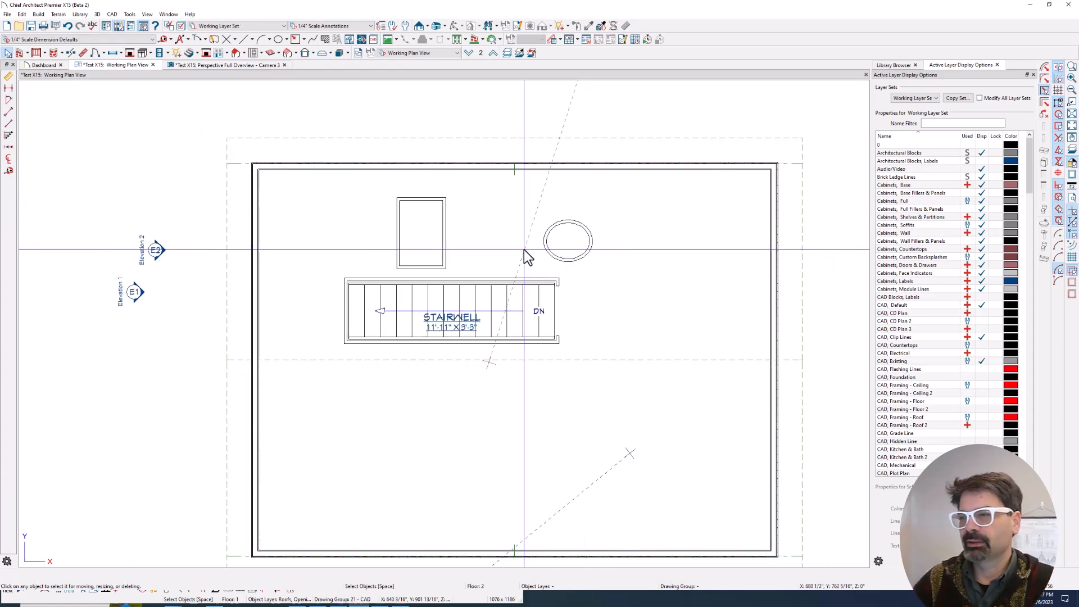
mouse_move(496, 117)
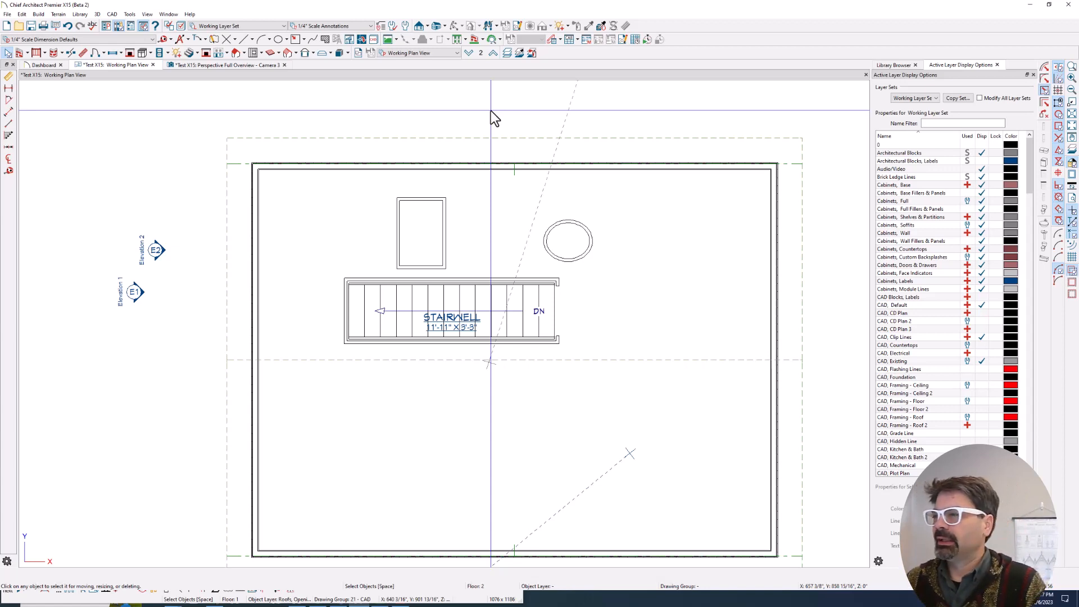
mouse_move(573, 227)
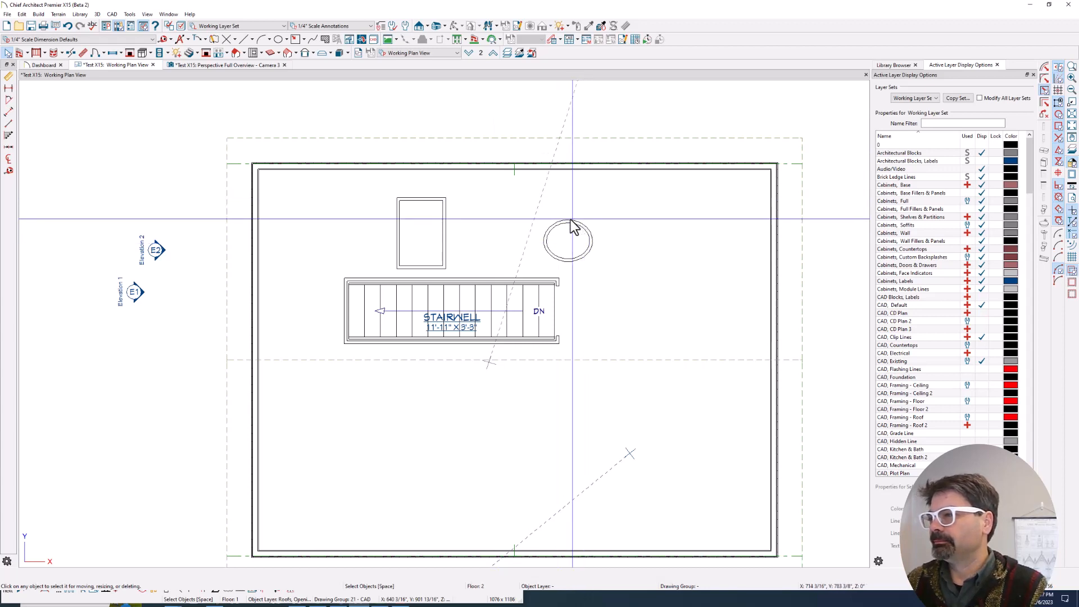
mouse_move(575, 284)
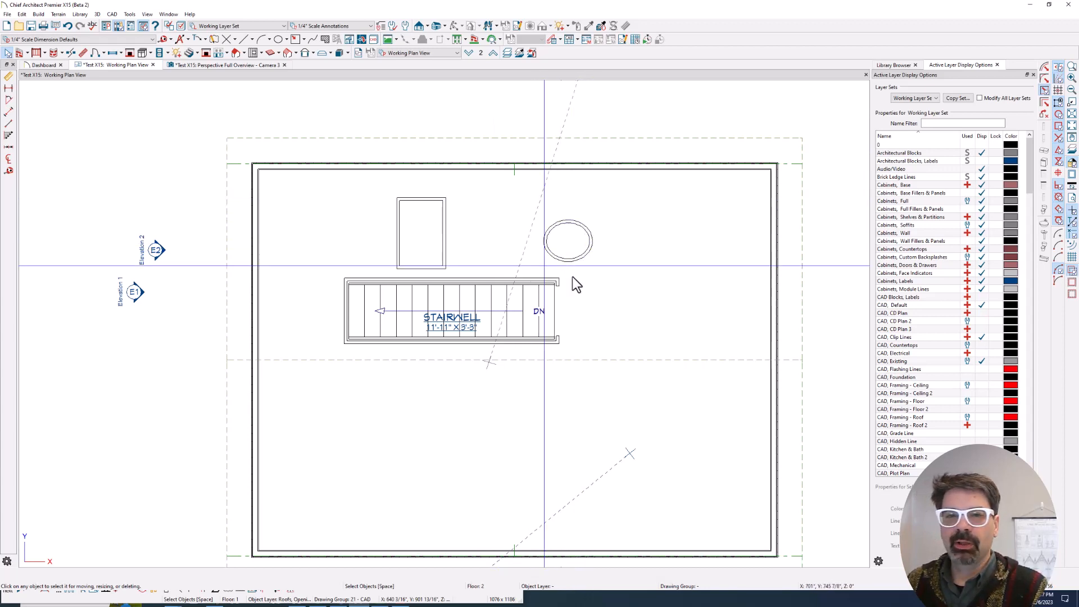
mouse_move(593, 222)
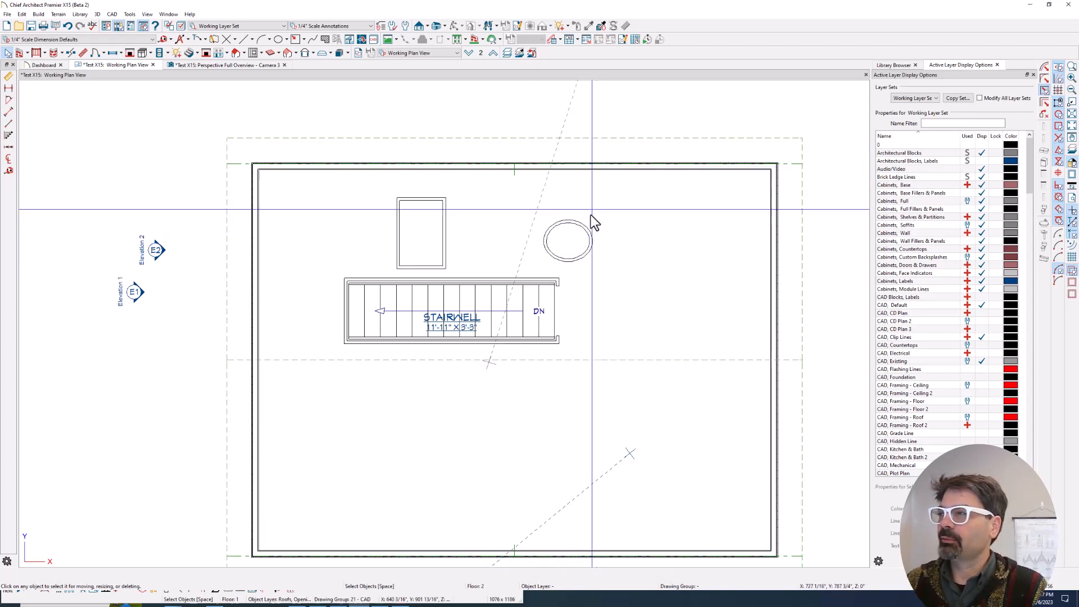
mouse_move(440, 221)
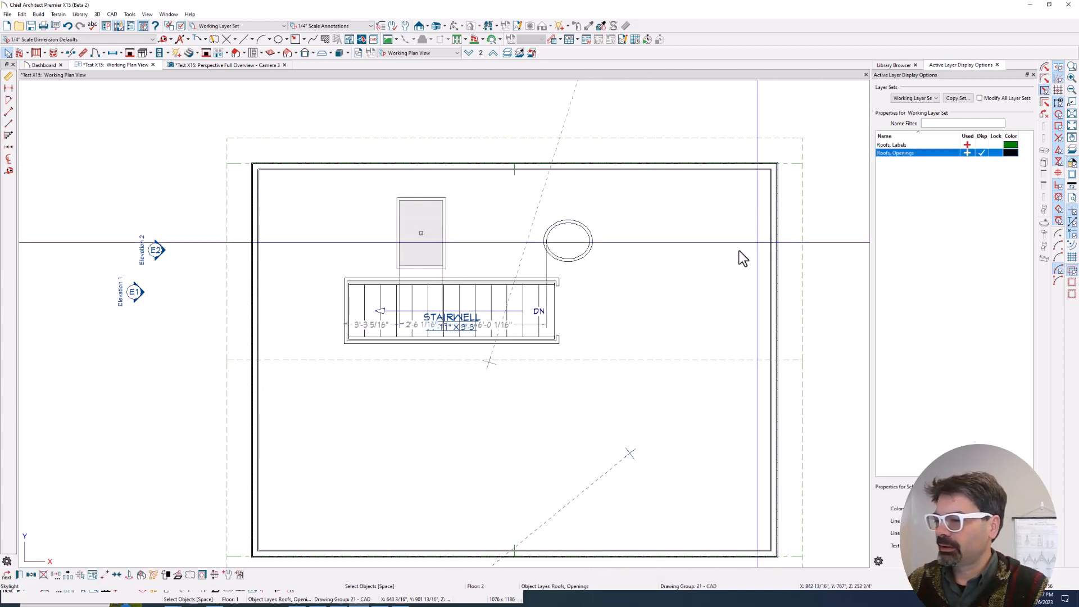
mouse_move(568, 401)
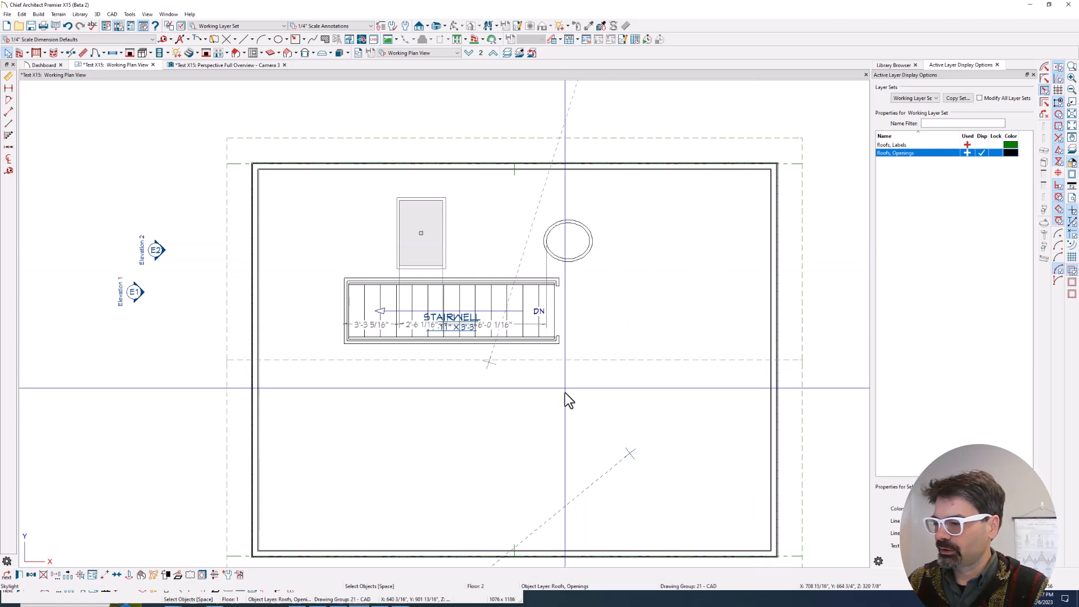
mouse_move(950, 155)
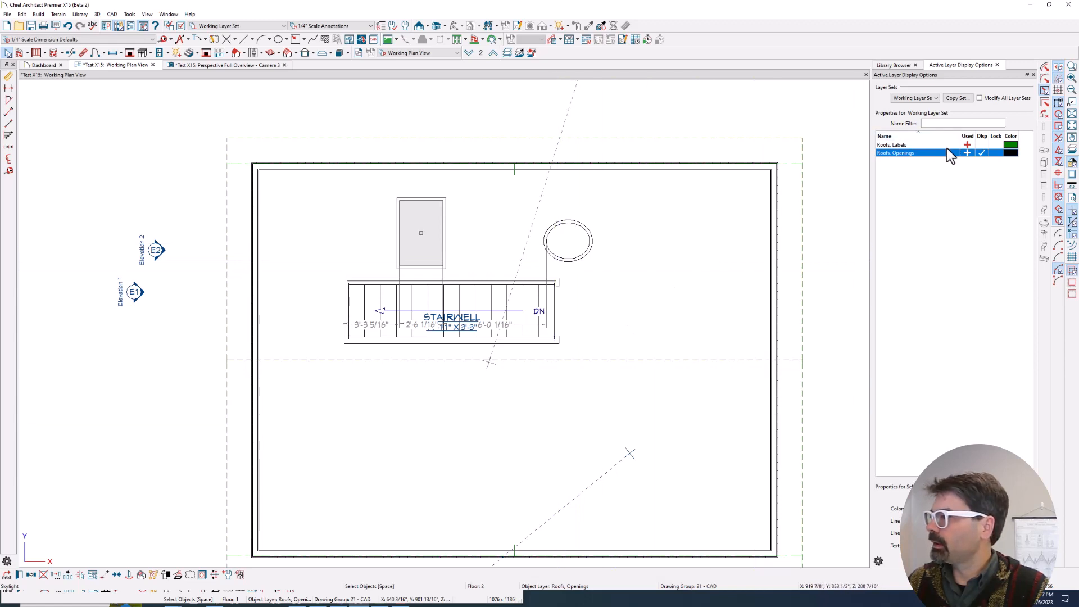
Turn on the Roofs, Labels layer so skylight labels 2646 and 2626 show on the plan
click(915, 145)
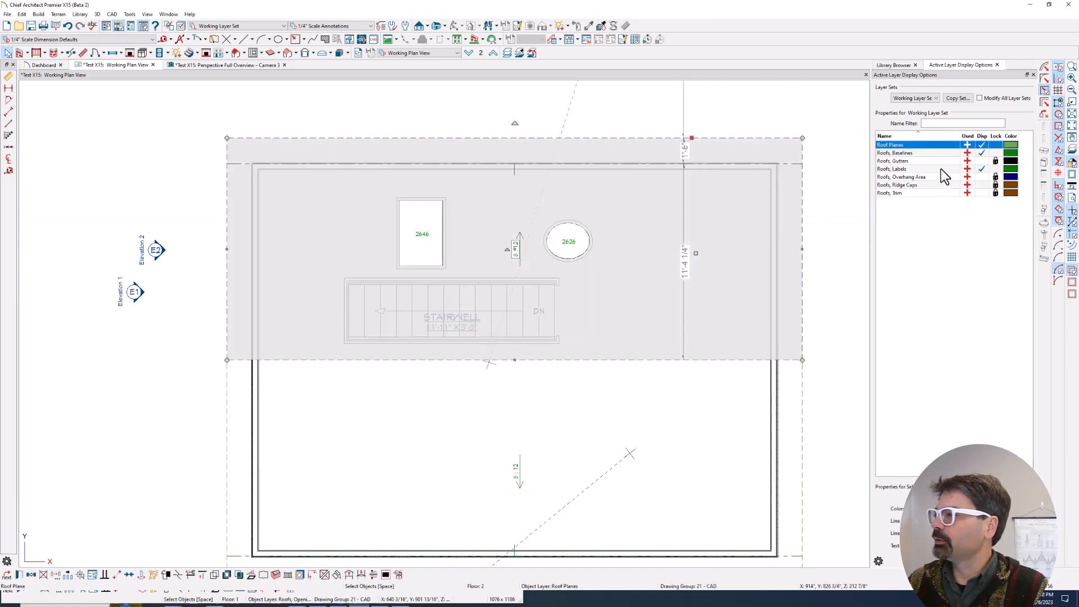
click(983, 169)
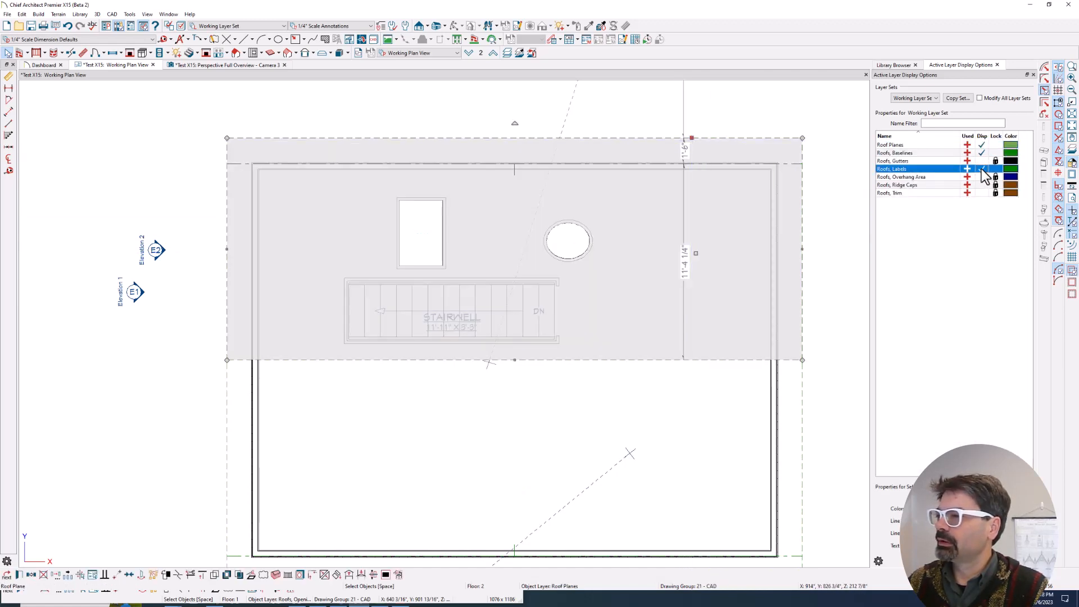
click(982, 169)
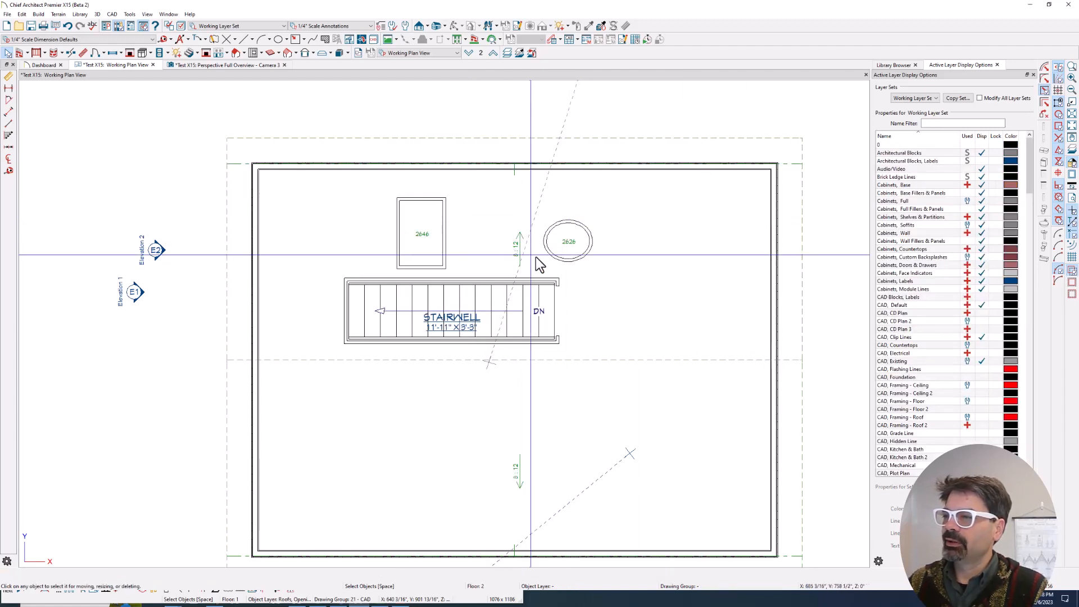
mouse_move(328, 464)
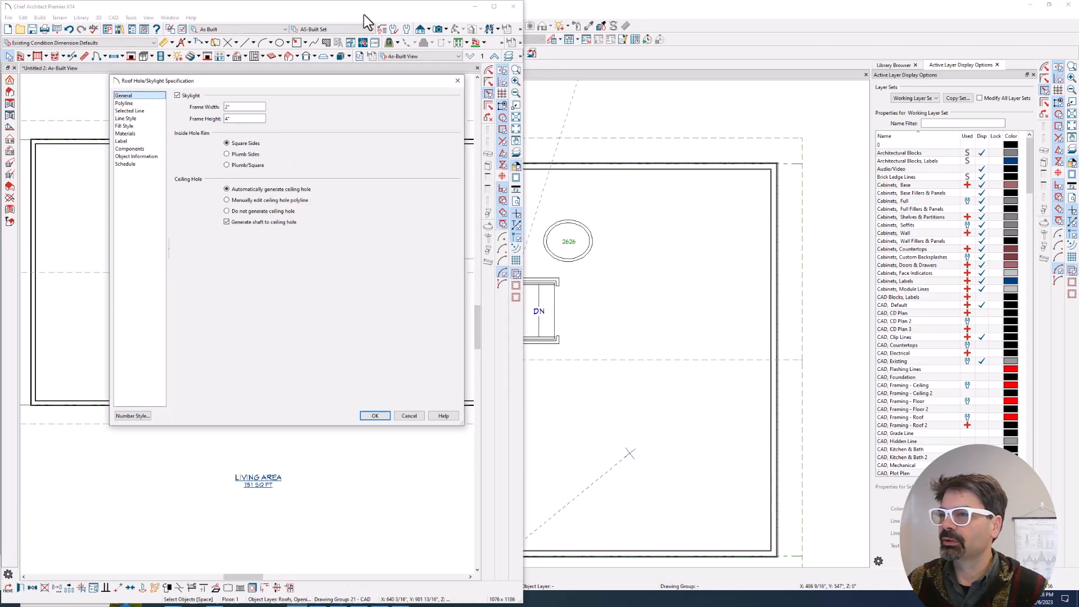
In X14, inspect the skylight's Label Layer options, close it and return to the X15 plan
click(375, 414)
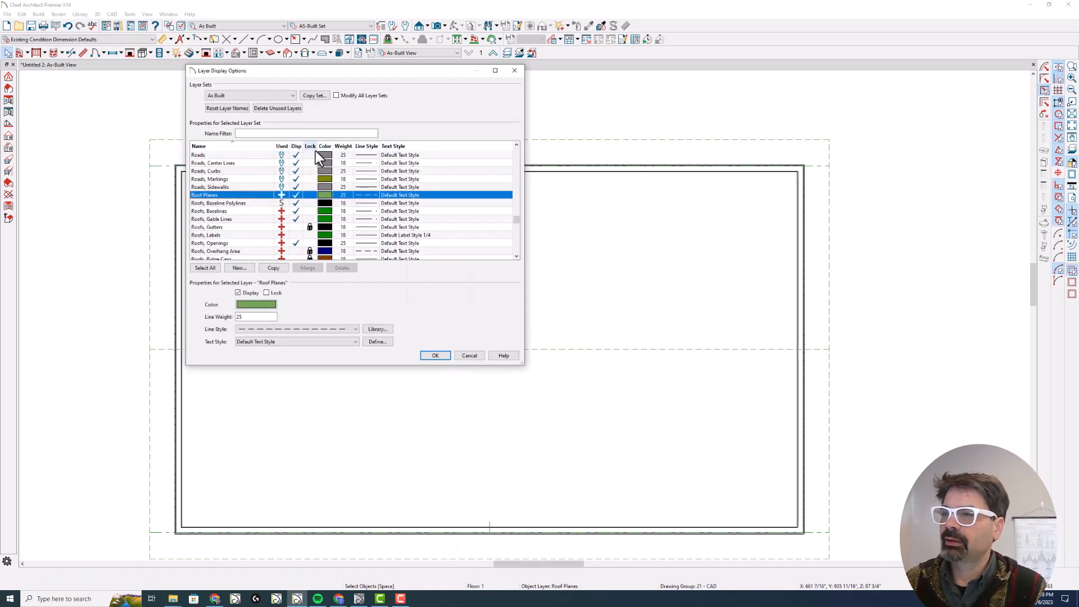
click(435, 355)
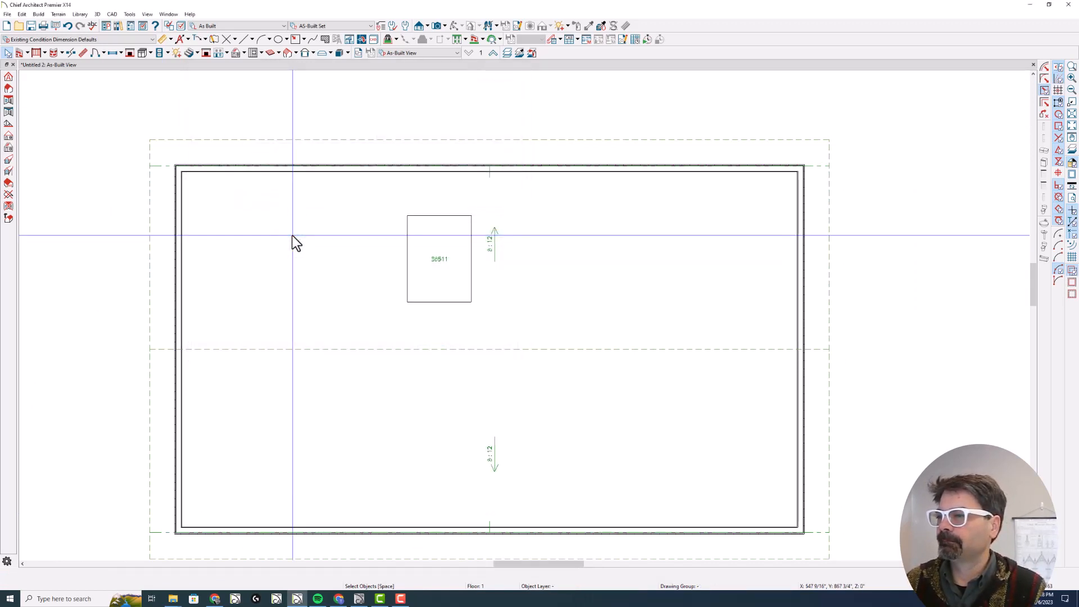
mouse_move(451, 287)
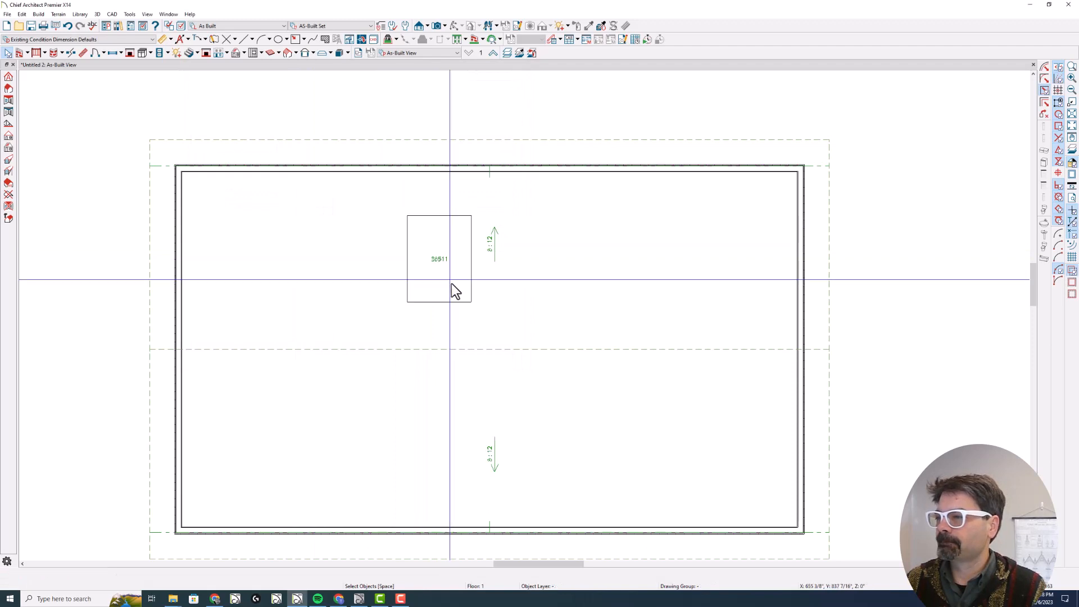
double_click(438, 259)
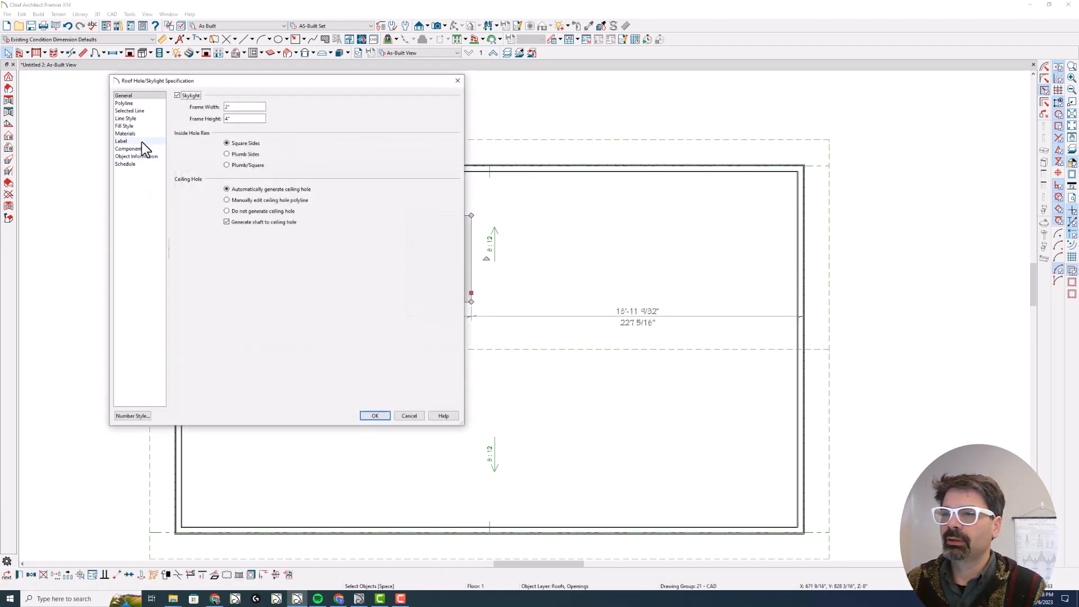
click(122, 142)
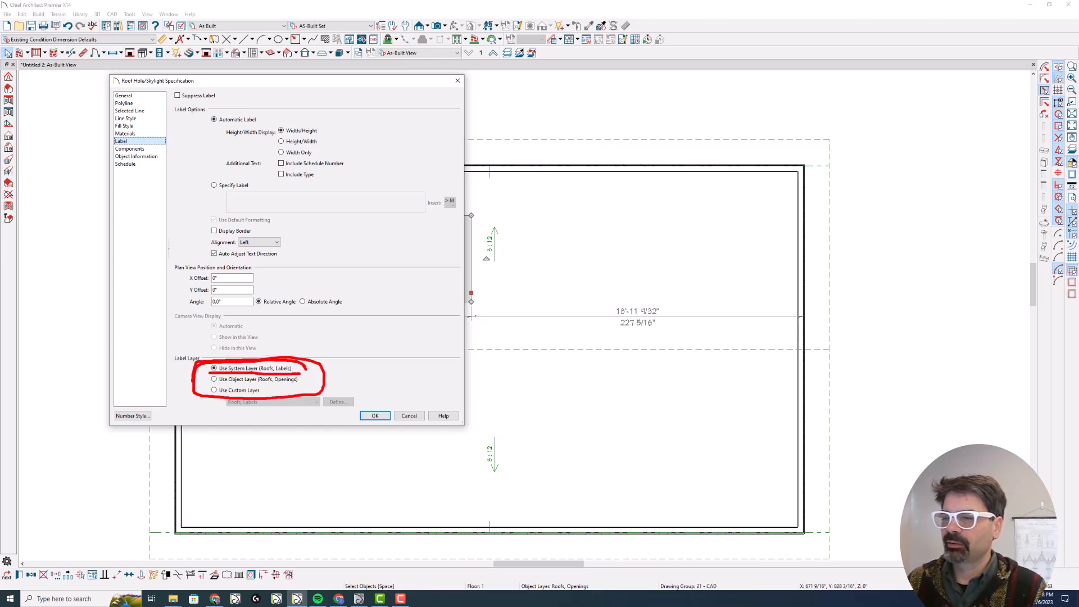
click(375, 414)
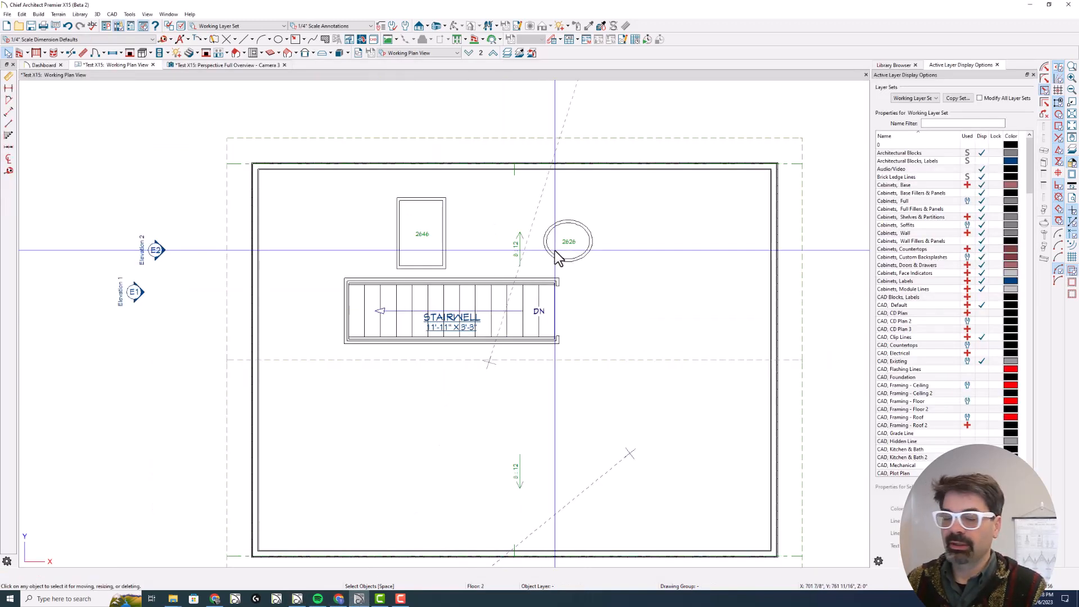
mouse_move(562, 255)
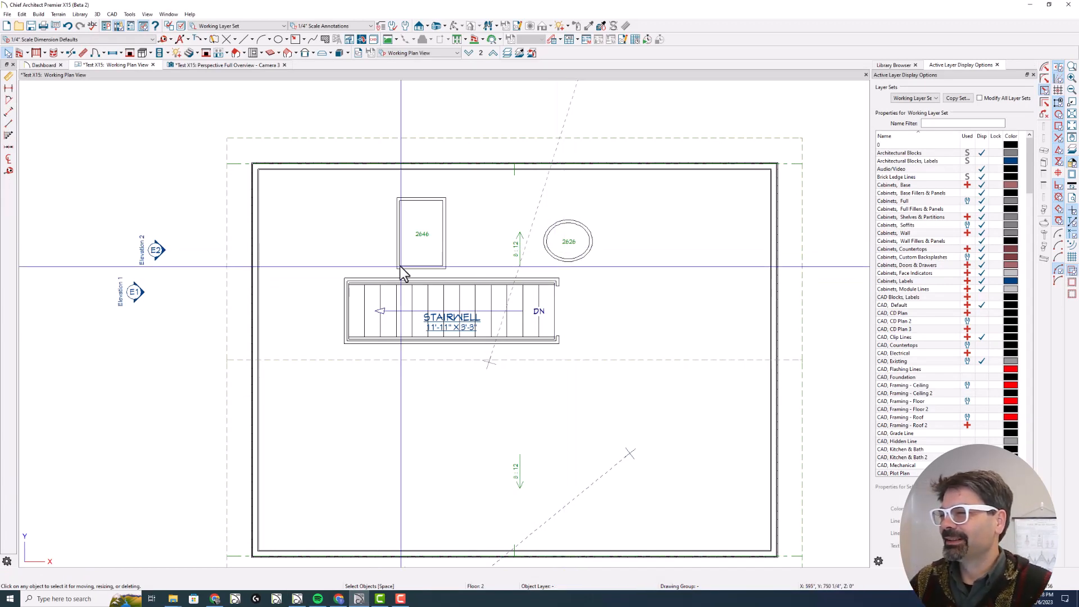
Replace the rectangular skylight's automatic 2646 label with the custom label text FS
click(420, 233)
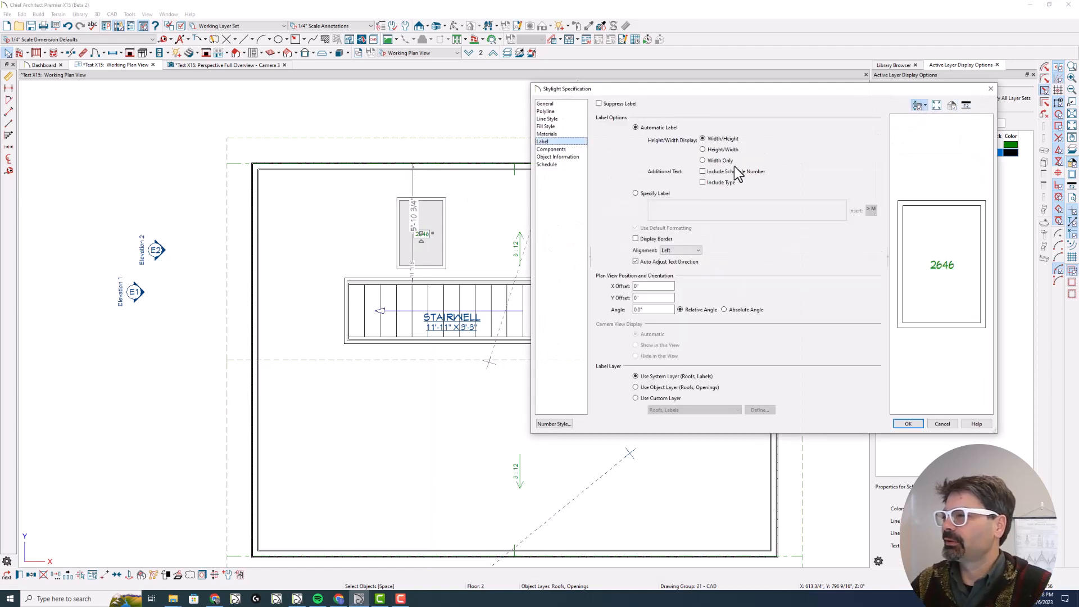
click(635, 192)
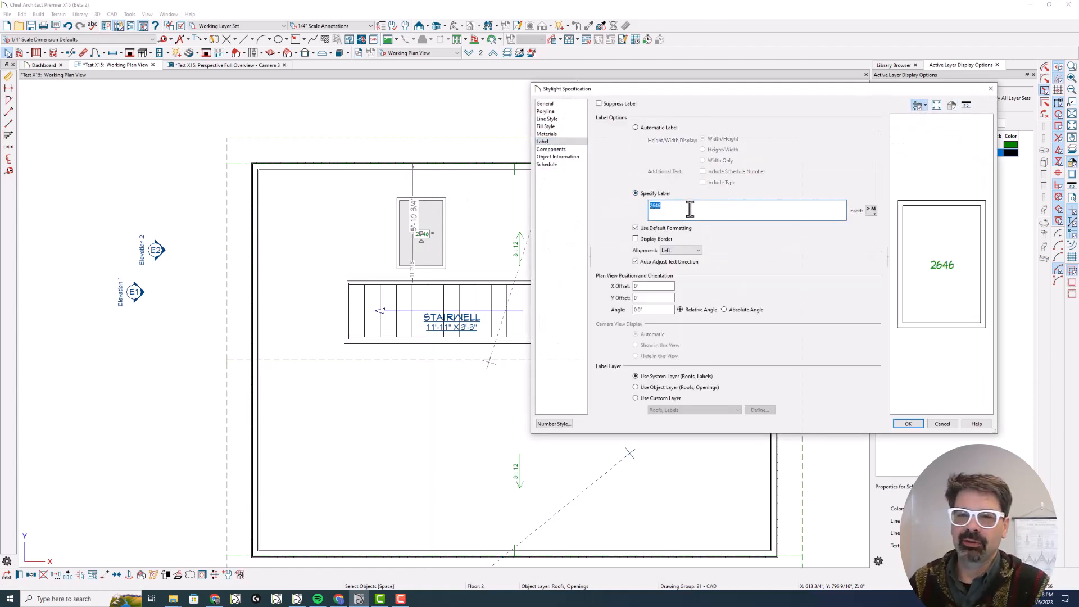
text(FS)
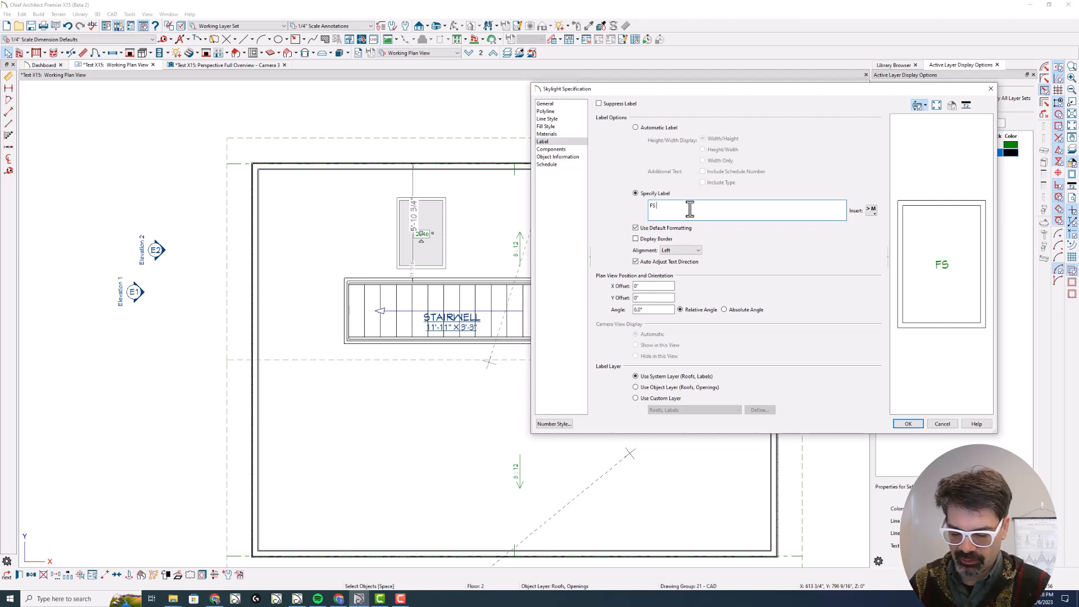
click(908, 424)
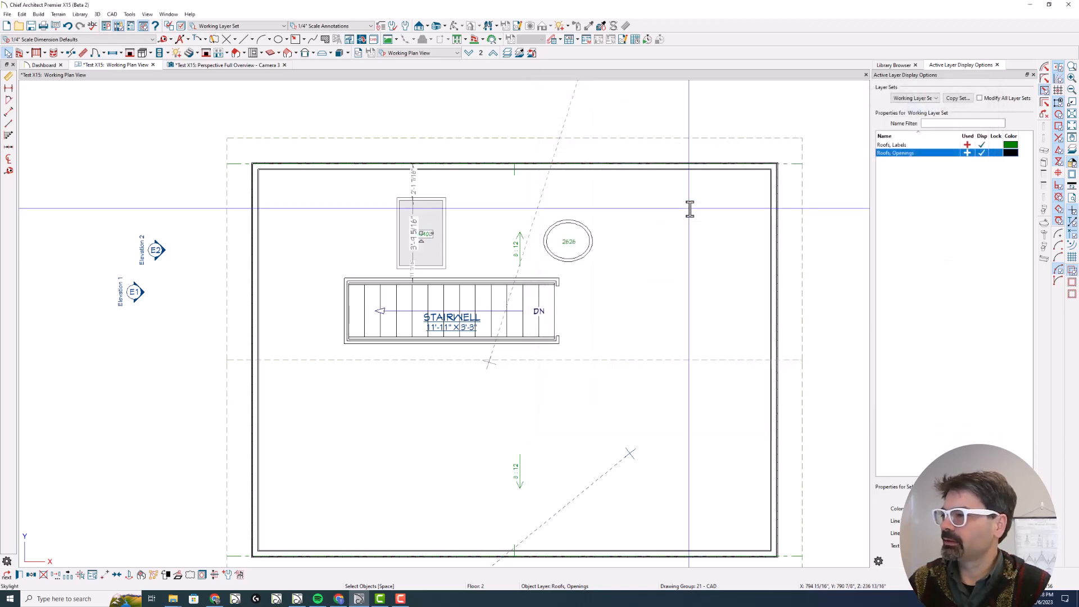